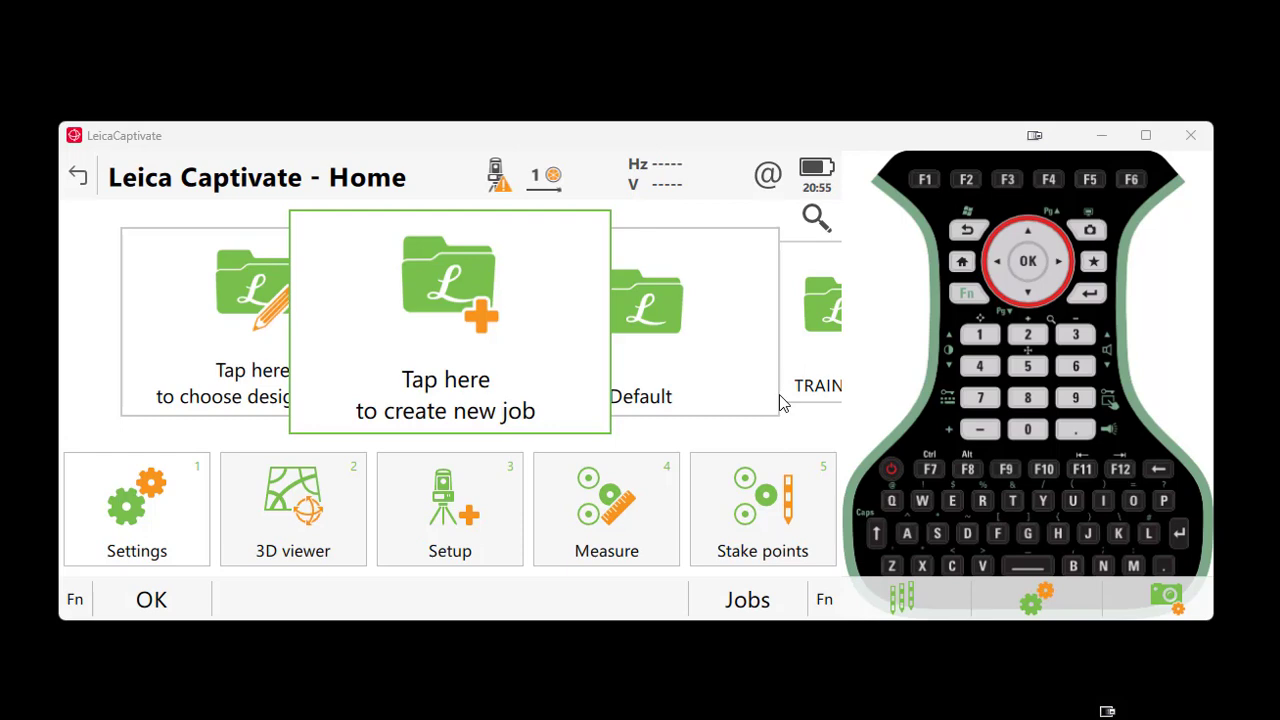
{"action": "mouse_move", "coordinate": [552, 316]}
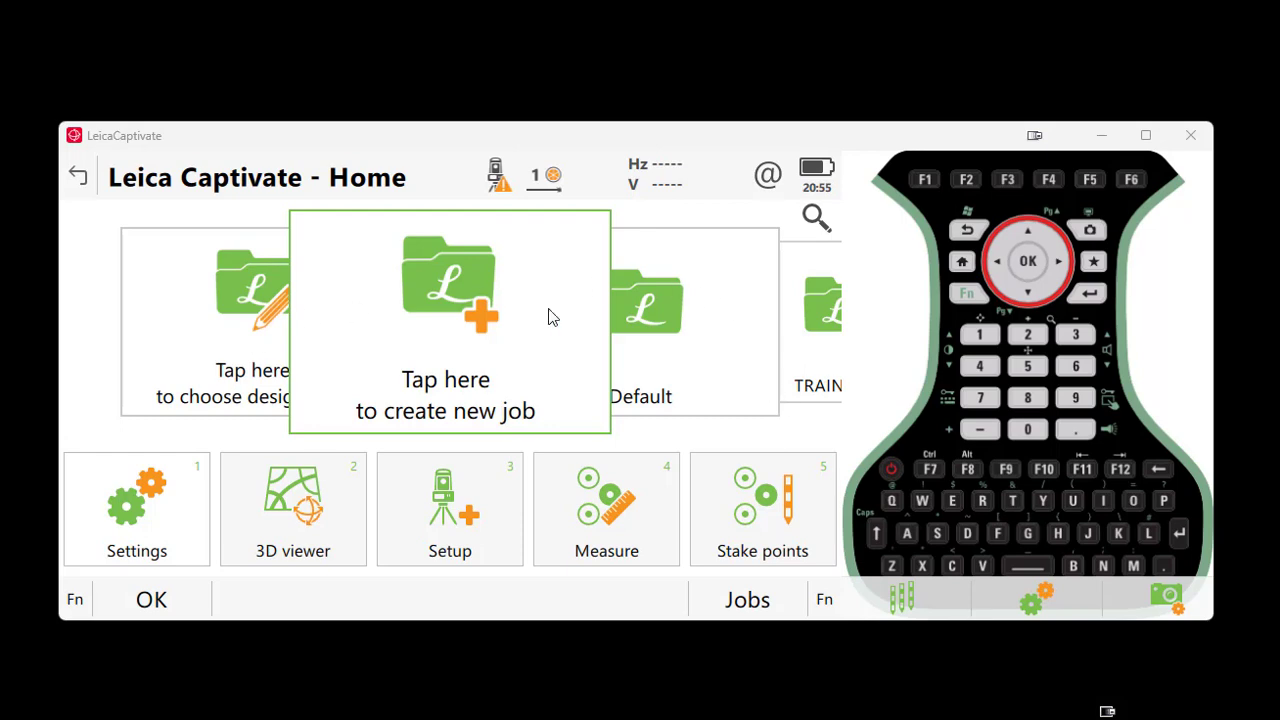
{"action": "mouse_move", "coordinate": [462, 350]}
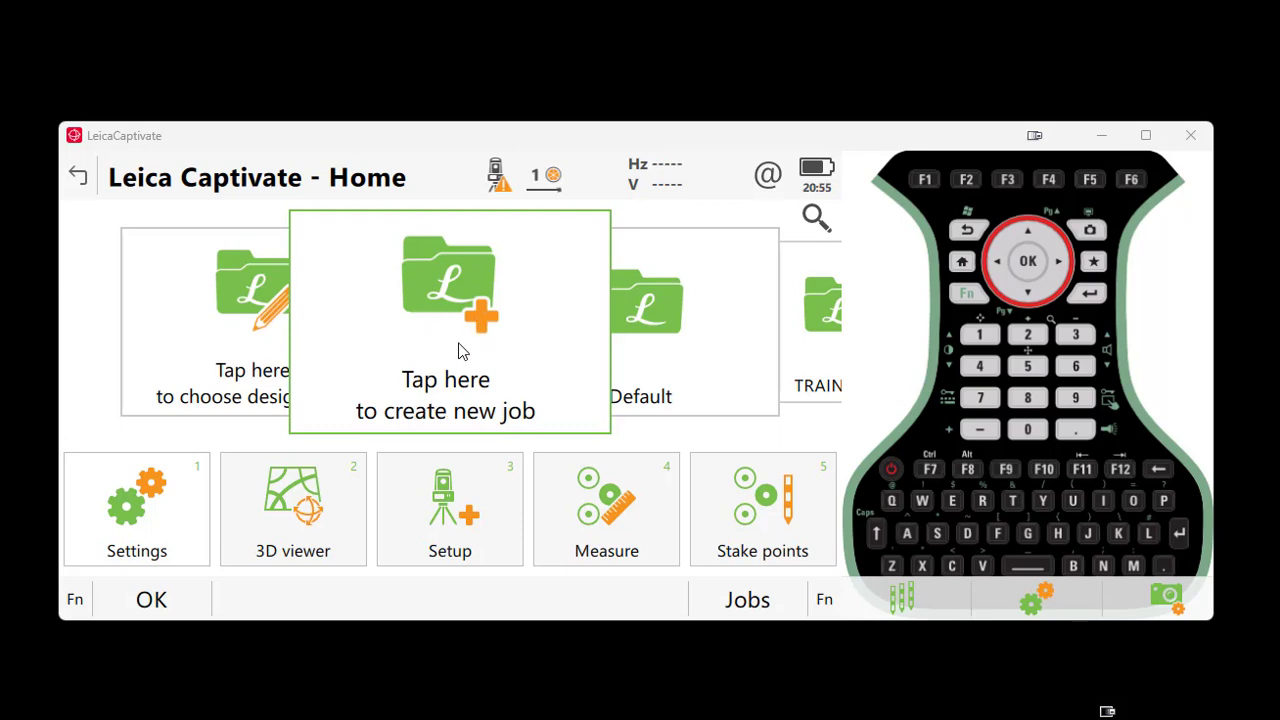
{"action": "mouse_move", "coordinate": [456, 356]}
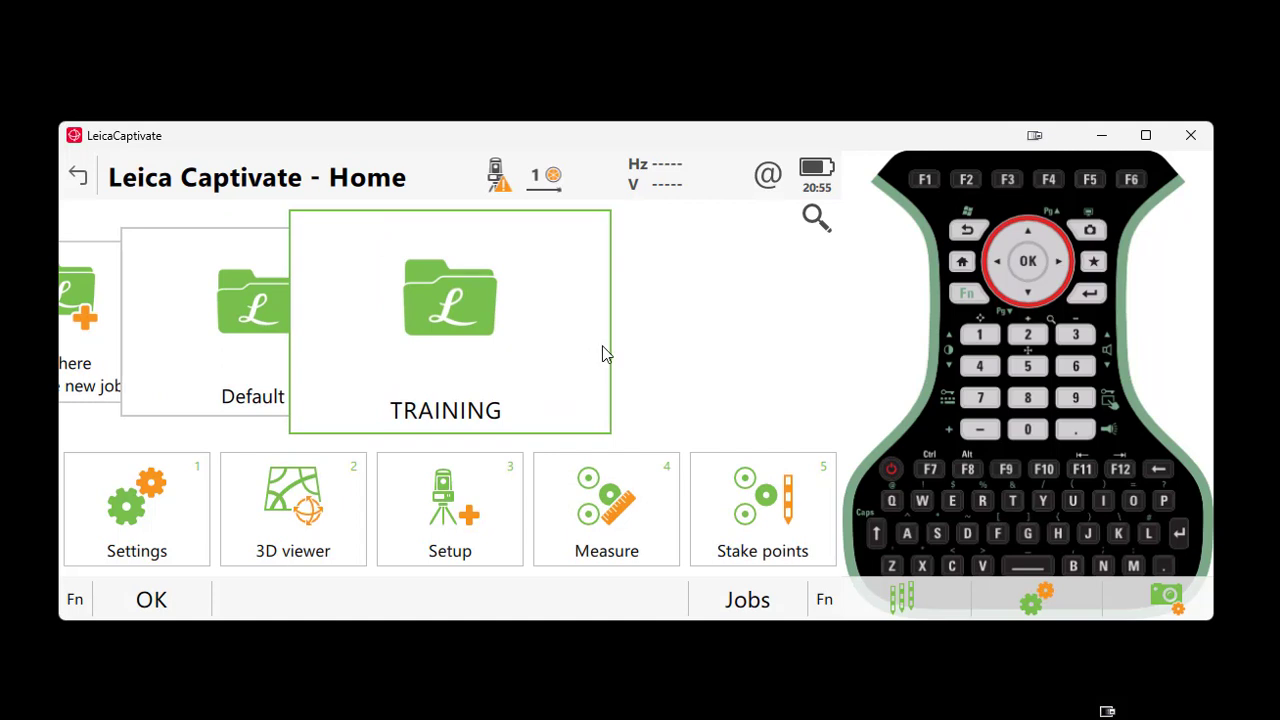
{"action": "mouse_move", "coordinate": [460, 322]}
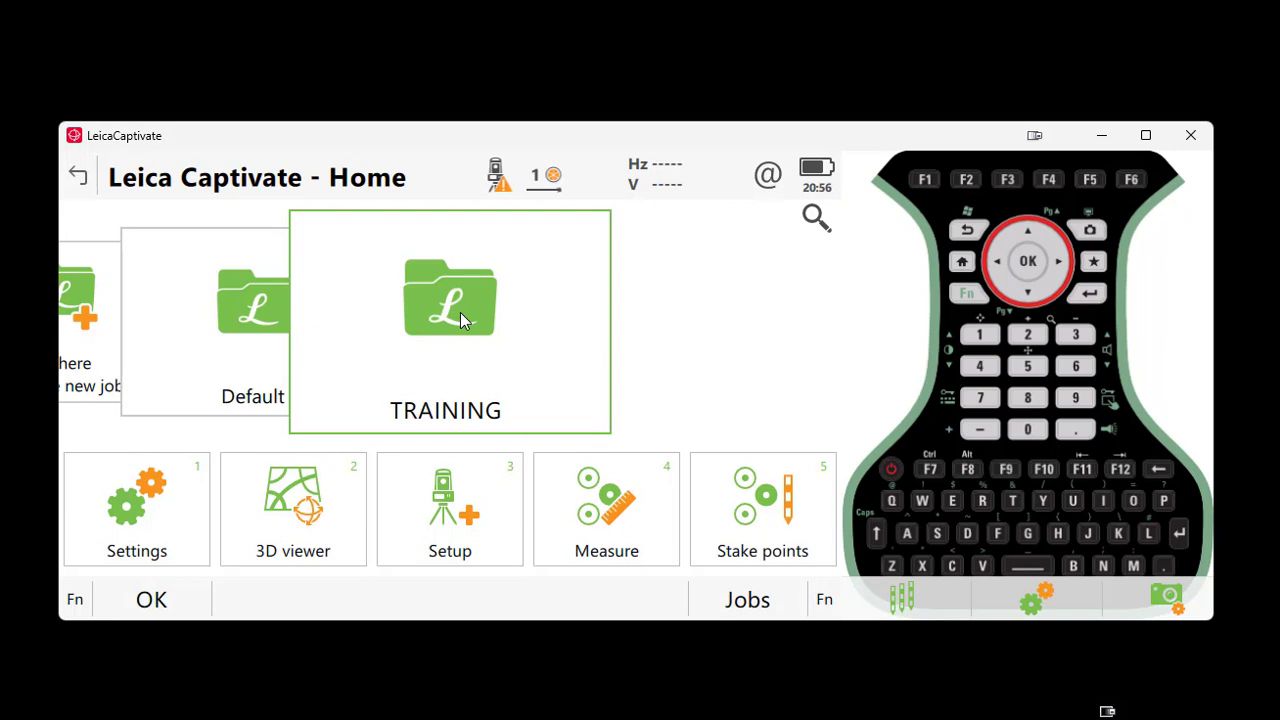
{"action": "mouse_move", "coordinate": [462, 318]}
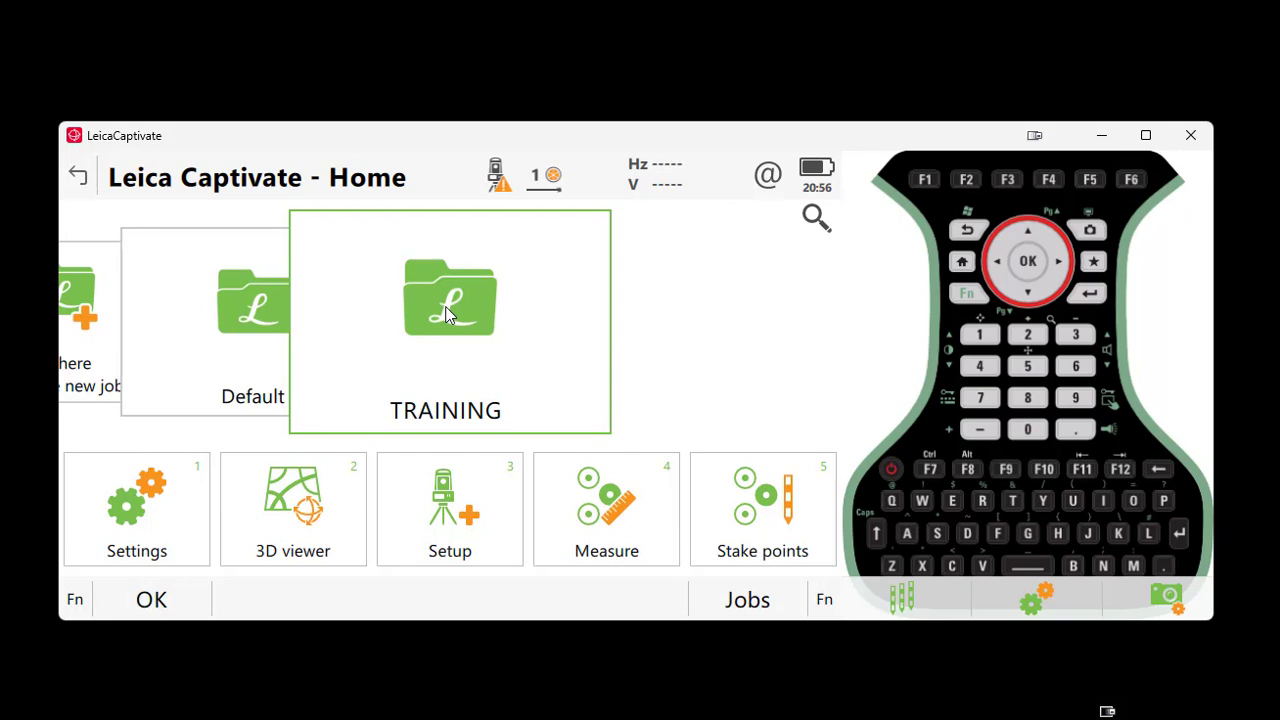
- Bring up the job actions menu for the TRAINING job
{"action": "left_click", "coordinate": [448, 300]}
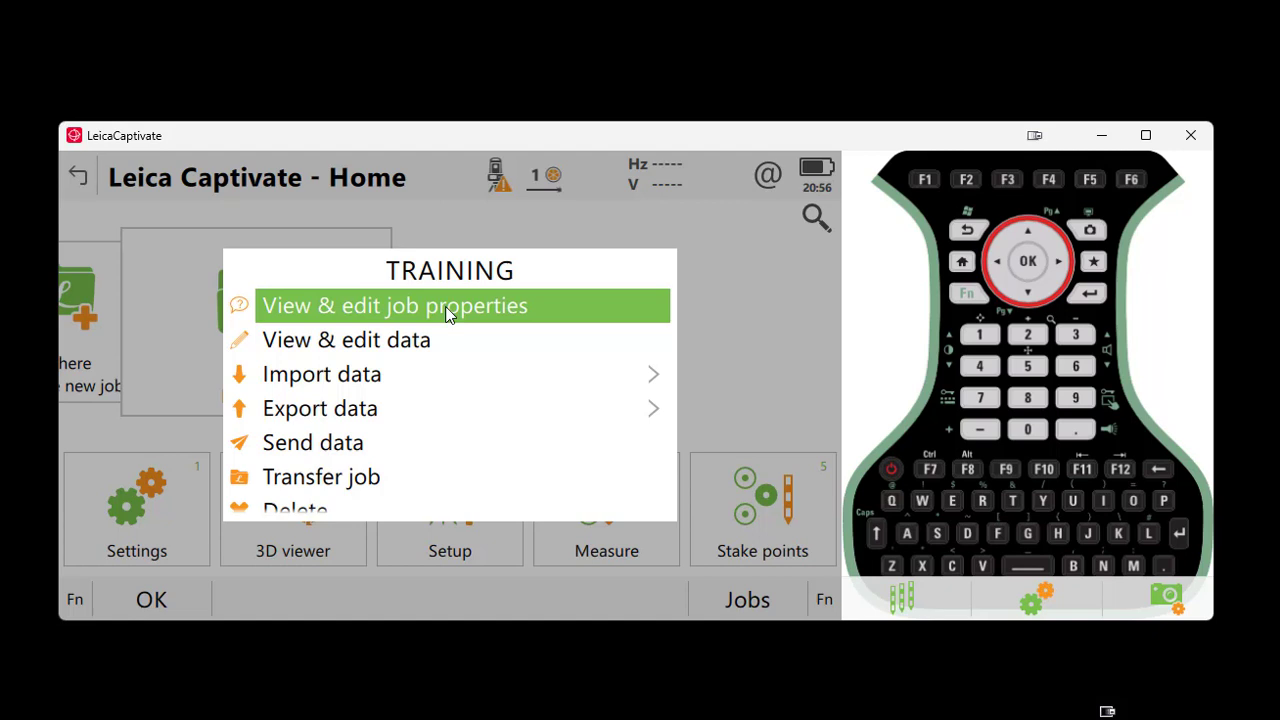
{"action": "mouse_move", "coordinate": [510, 302]}
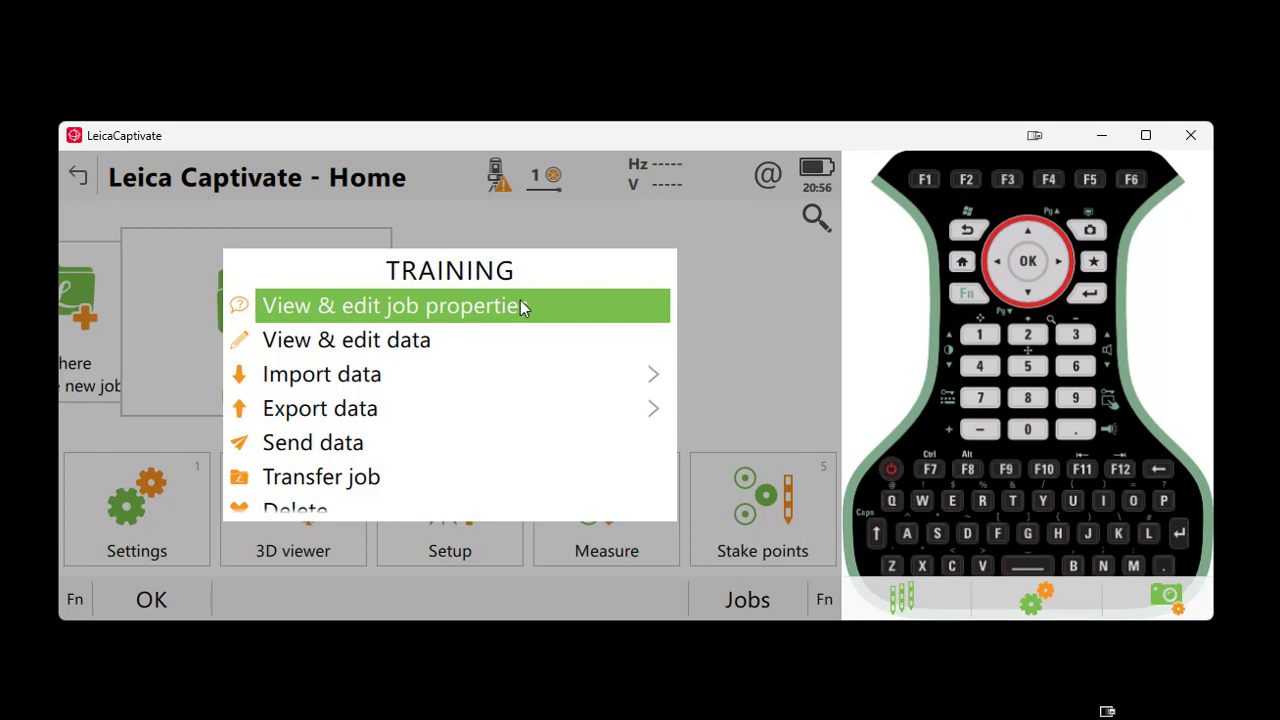
- Enter the TRAINING job properties and reach the Coordinate Systems list (only <None>)
{"action": "left_click", "coordinate": [392, 306]}
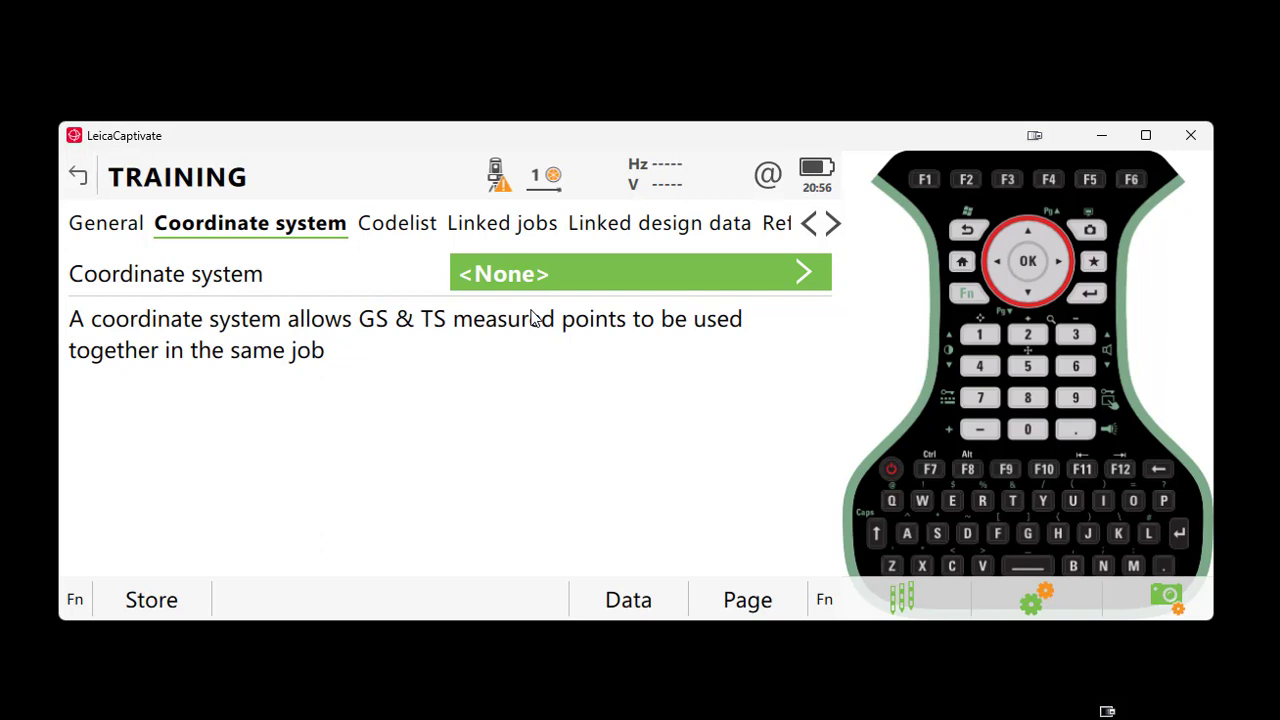
{"action": "mouse_move", "coordinate": [444, 268]}
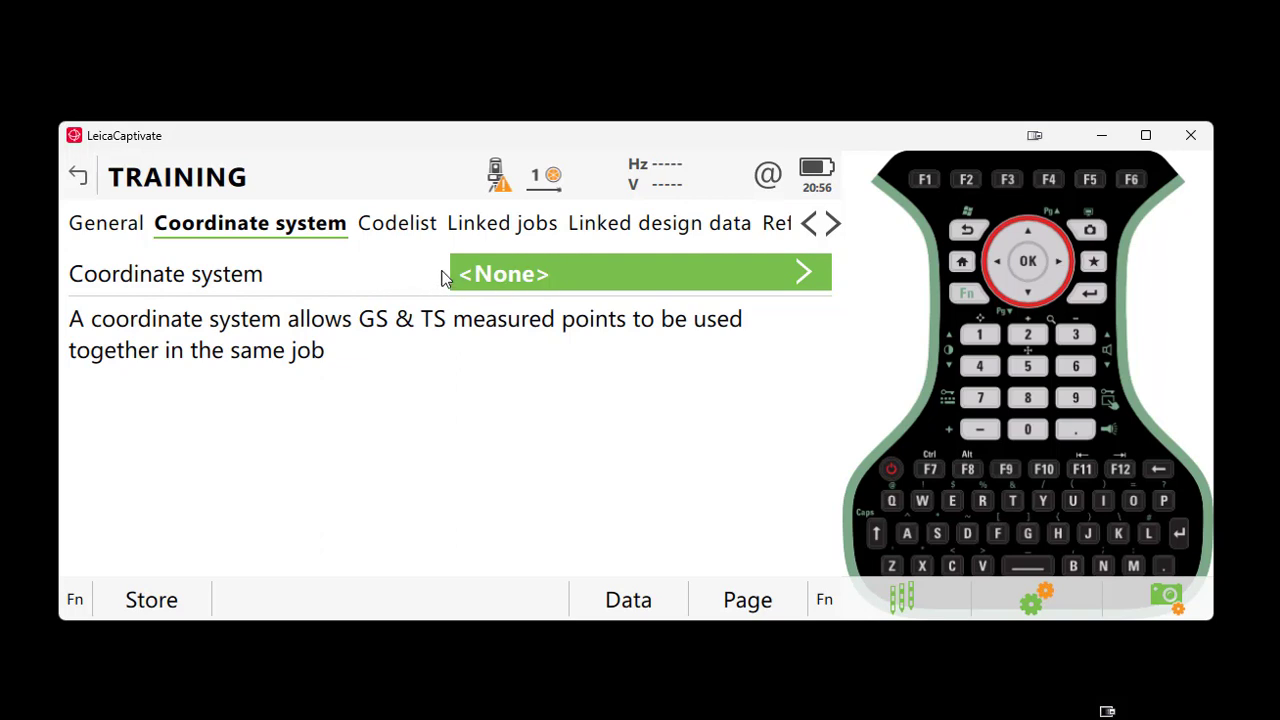
{"action": "left_click", "coordinate": [640, 272]}
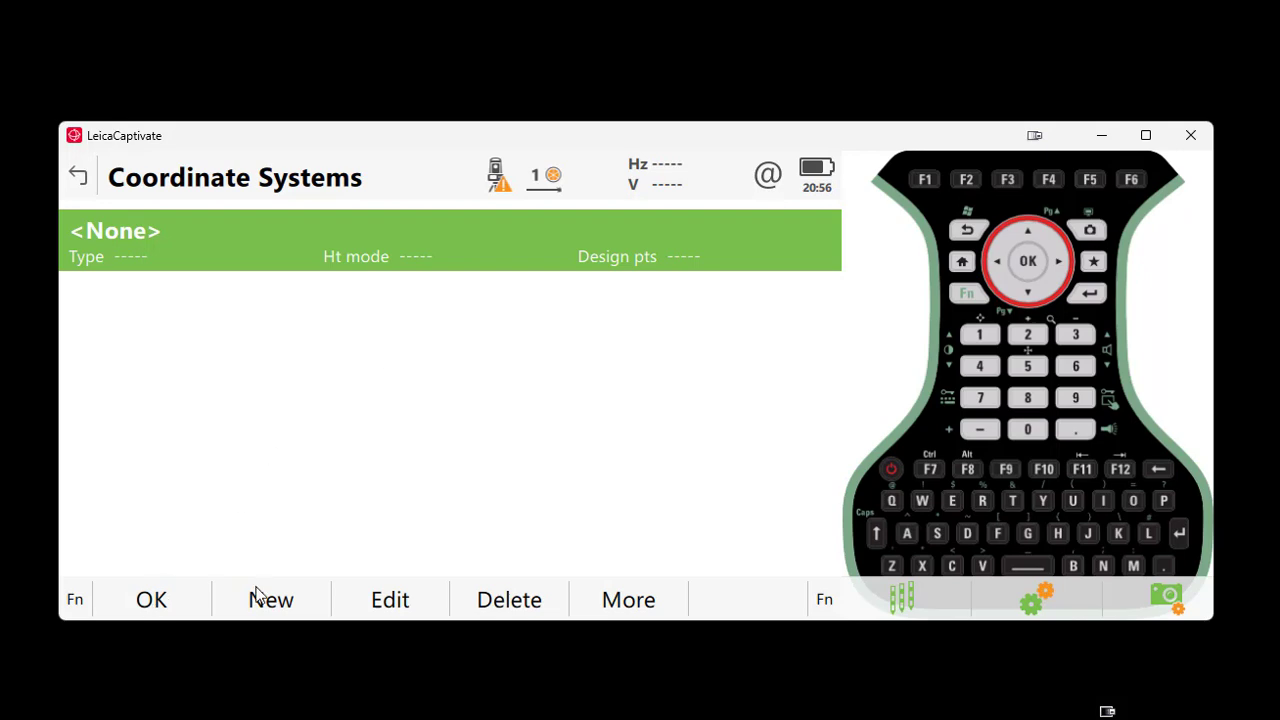
- Start a new coordinate system and name it 'alabama east 12b'
{"action": "left_click", "coordinate": [272, 600]}
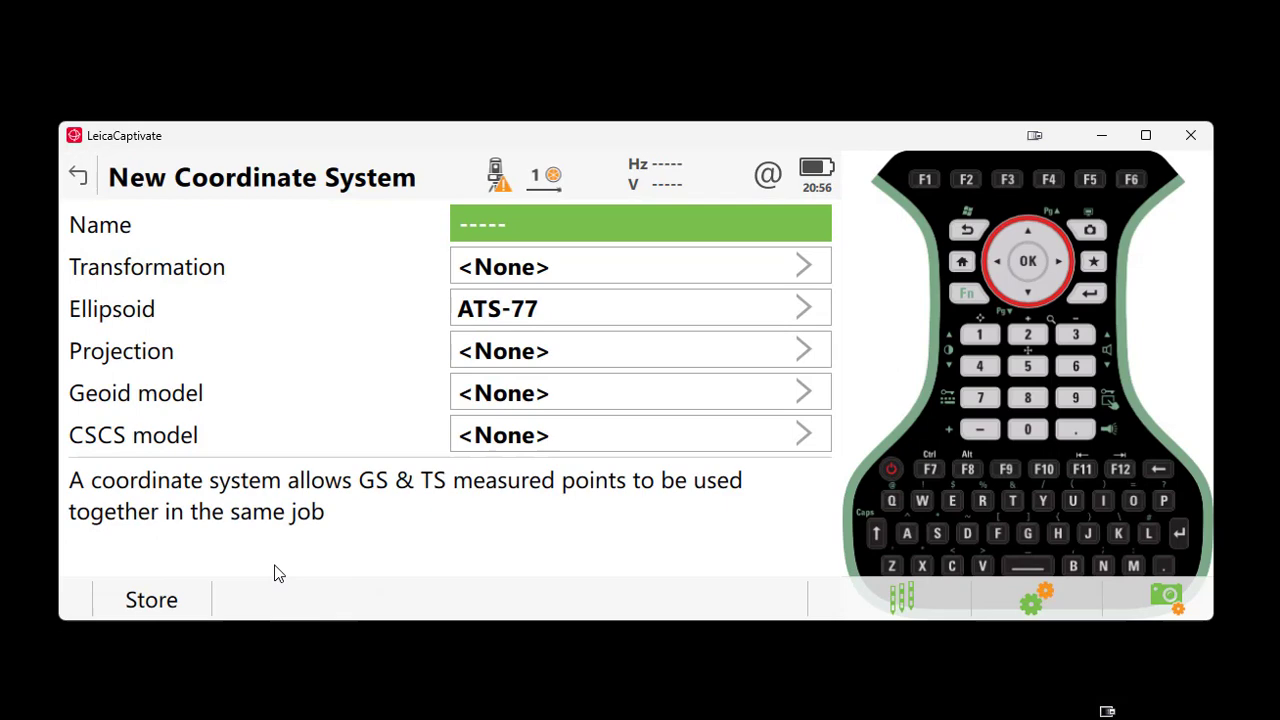
{"action": "mouse_move", "coordinate": [376, 392]}
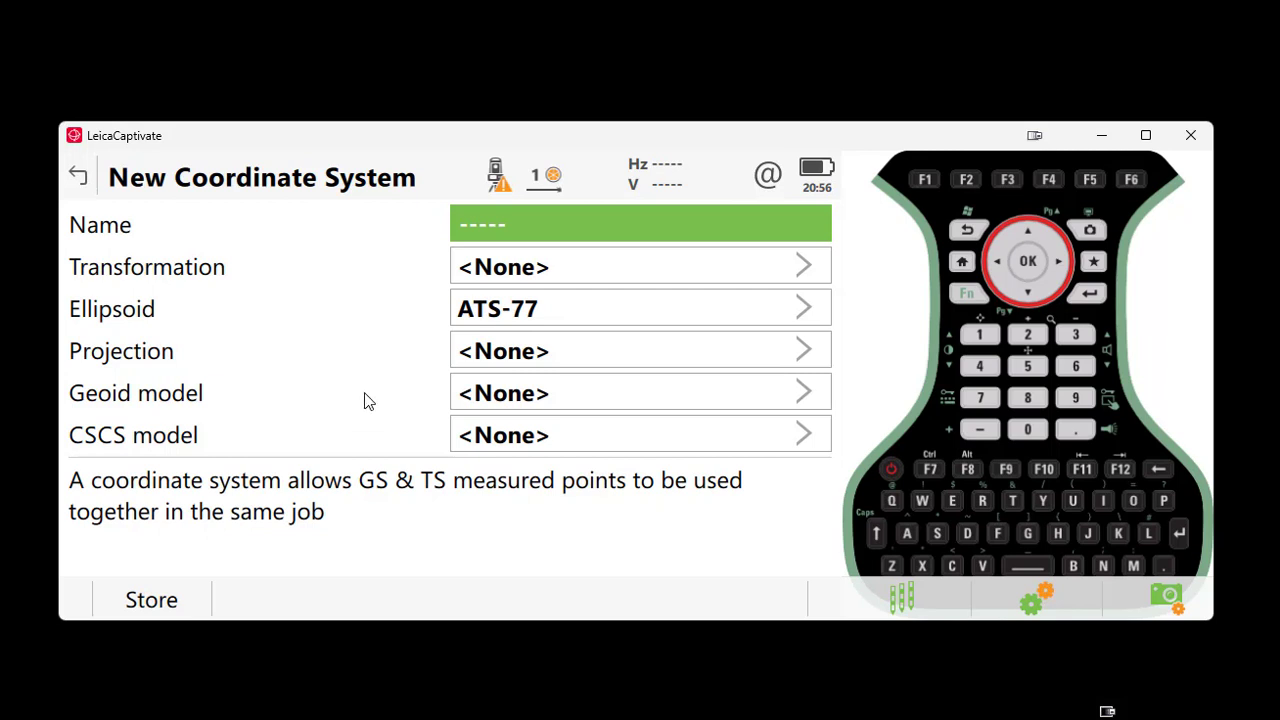
{"action": "mouse_move", "coordinate": [280, 288]}
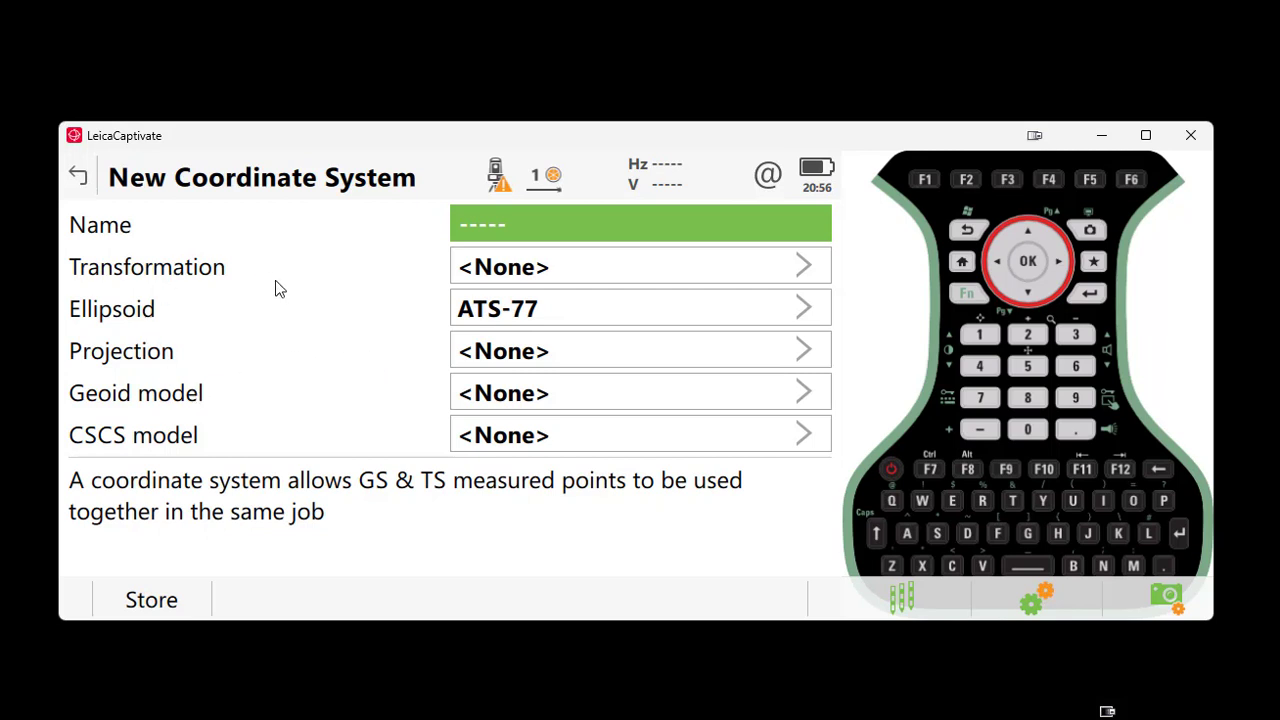
{"action": "type", "text": "alabama east"}
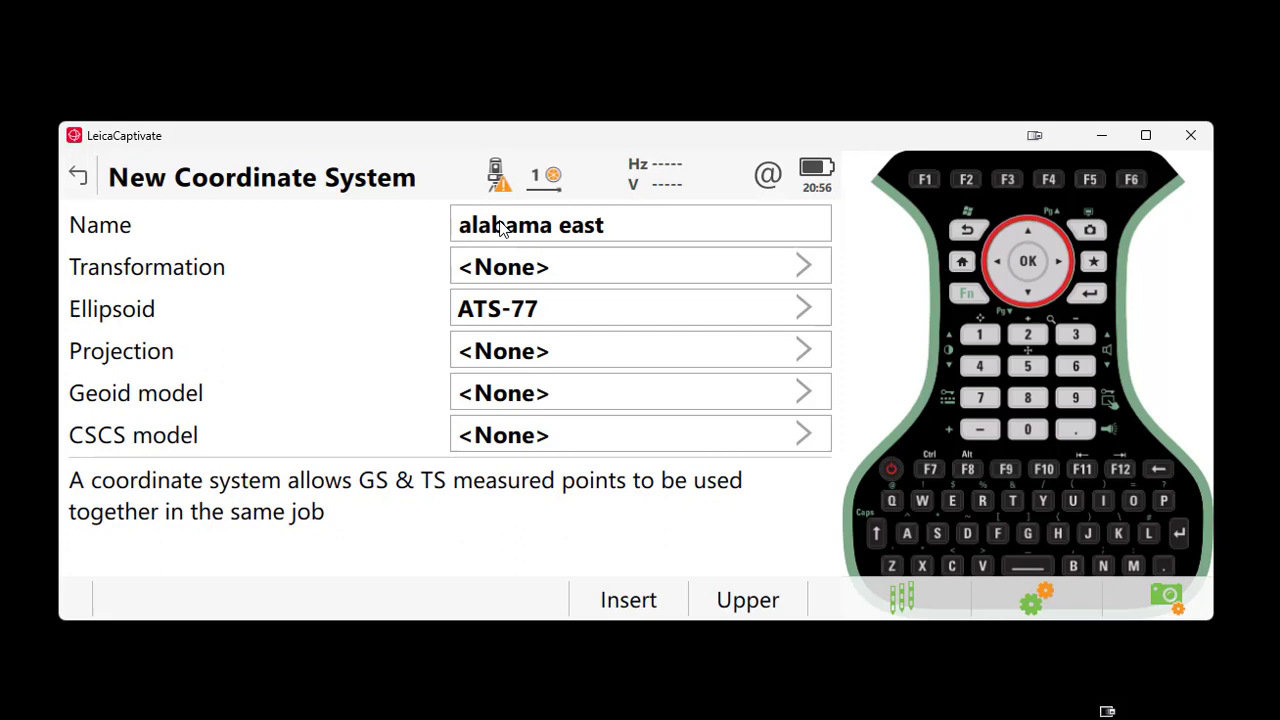
{"action": "type", "text": "12b"}
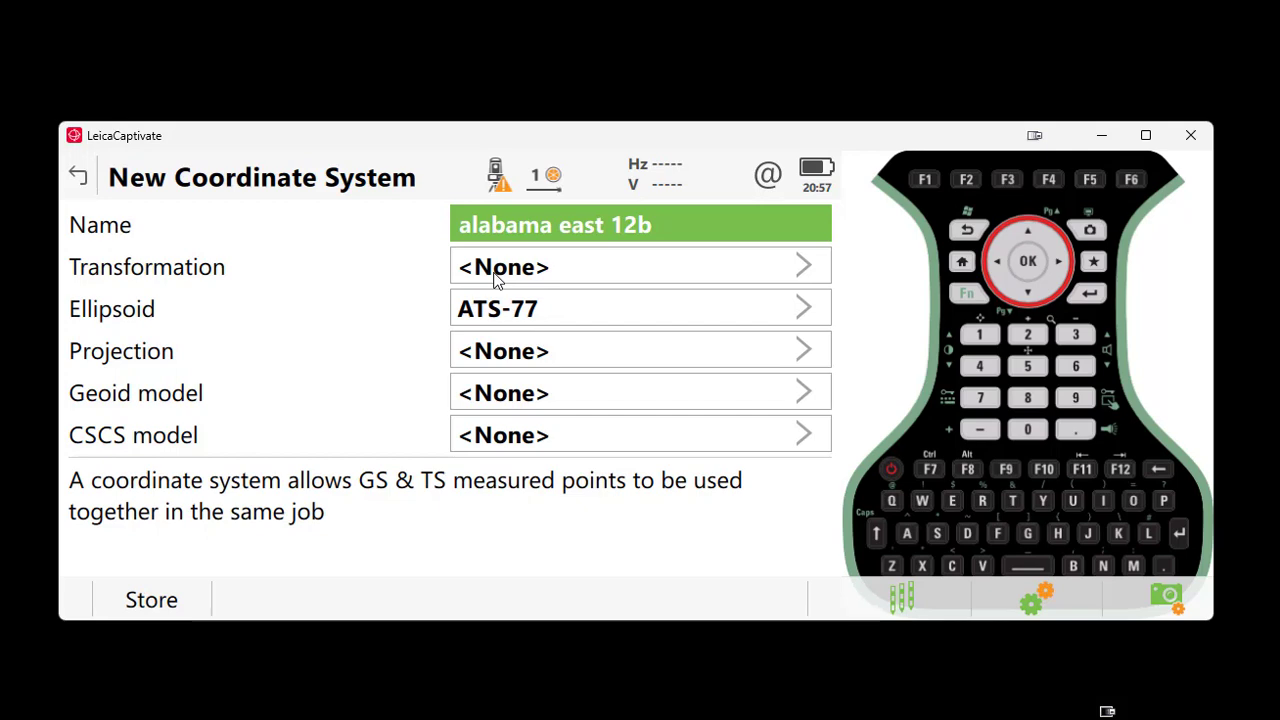
{"action": "mouse_move", "coordinate": [528, 296]}
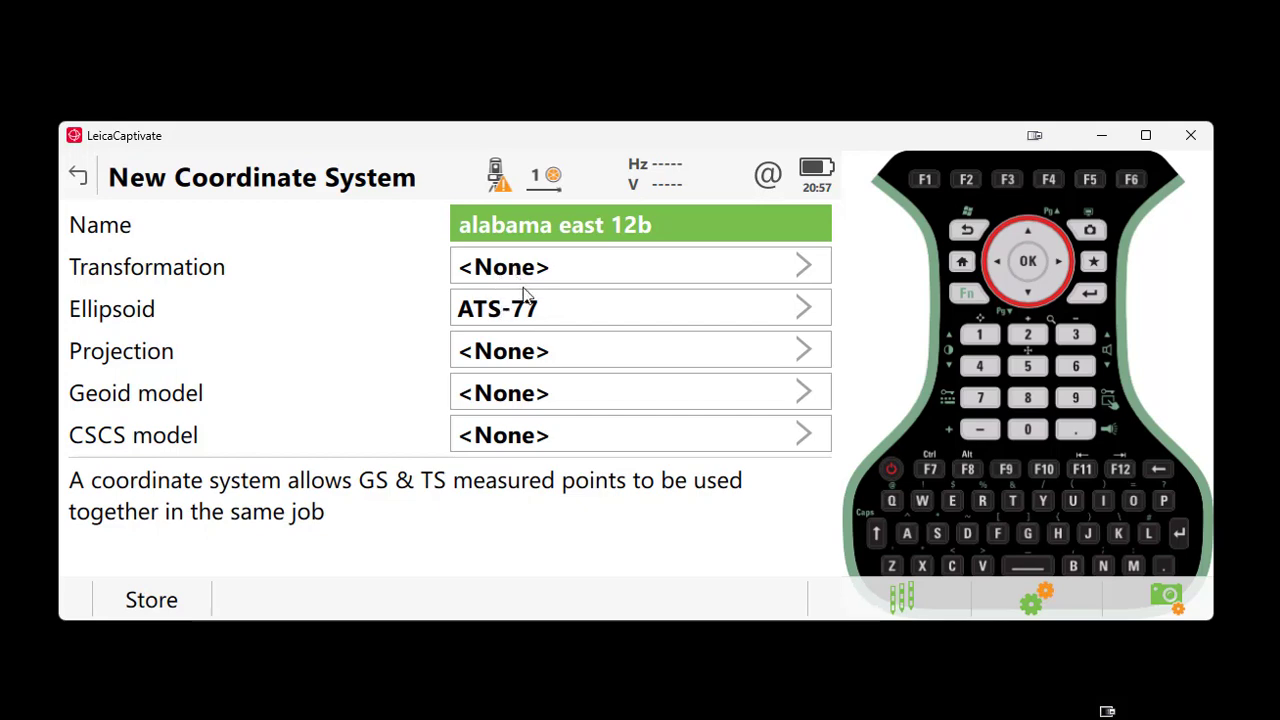
- Recall the default ellipsoids and set the ellipsoid to GRS 1980
{"action": "left_click", "coordinate": [640, 308]}
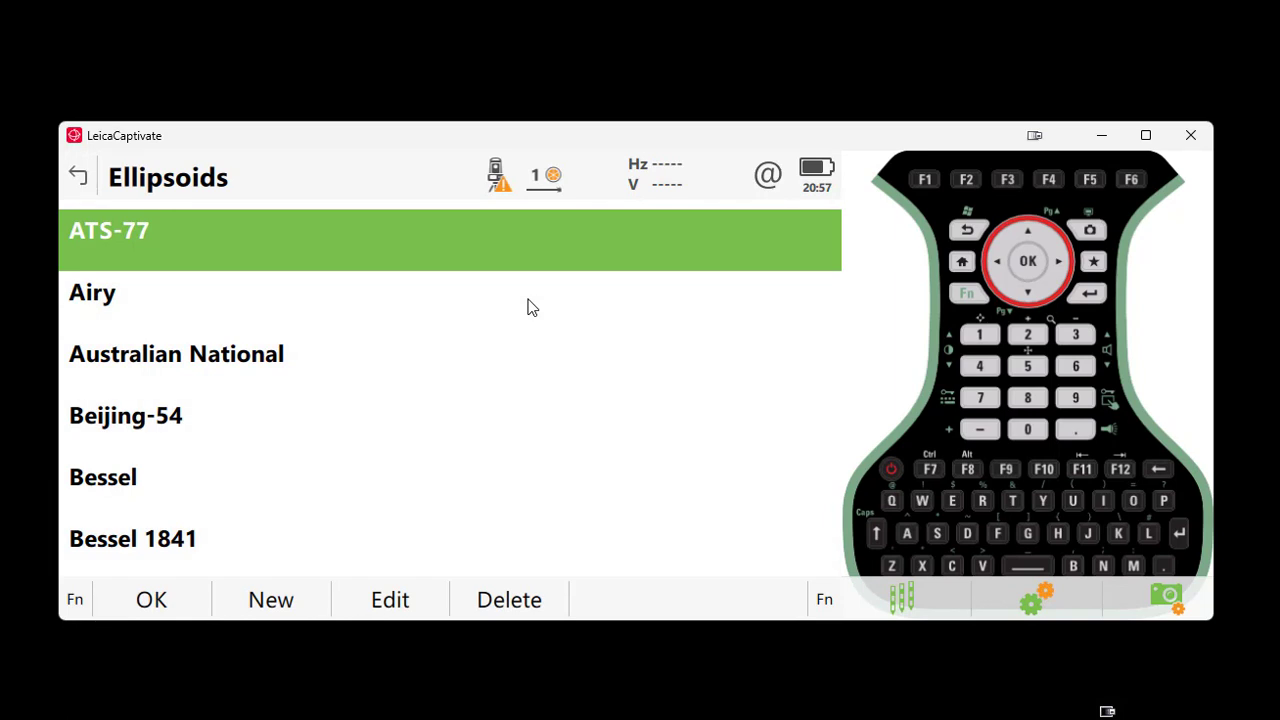
{"action": "mouse_move", "coordinate": [360, 432]}
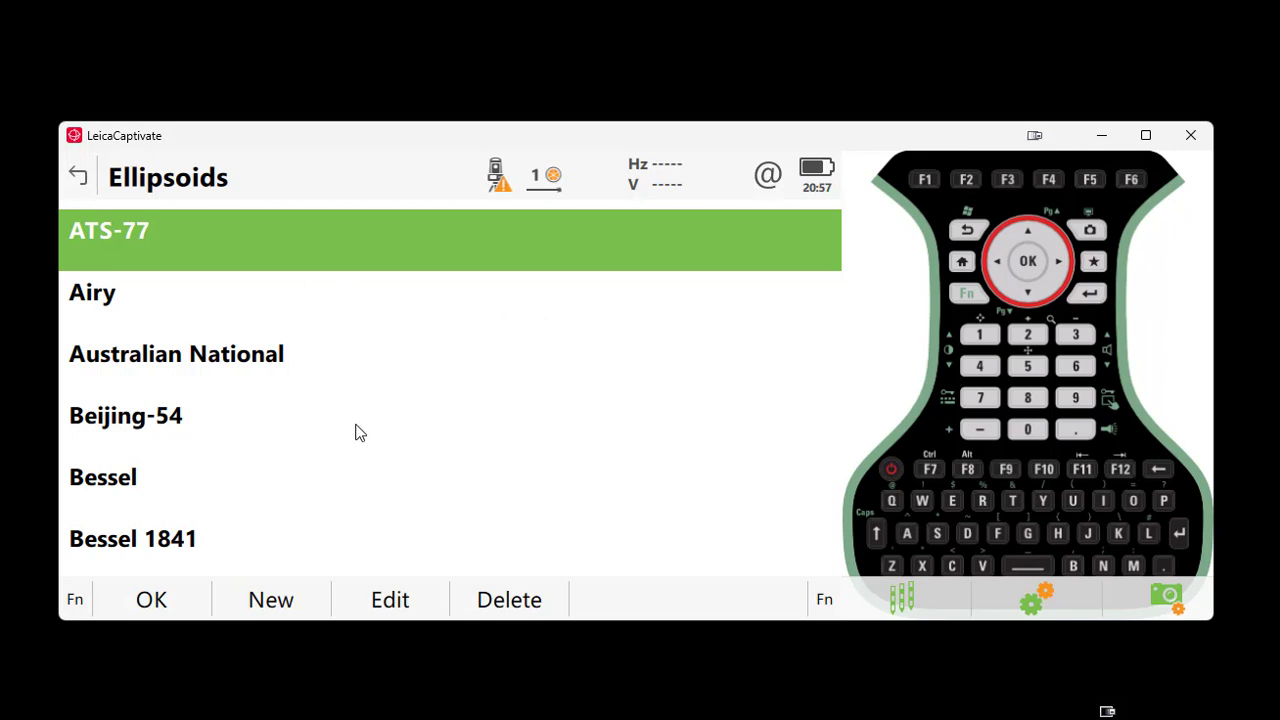
{"action": "mouse_move", "coordinate": [490, 390]}
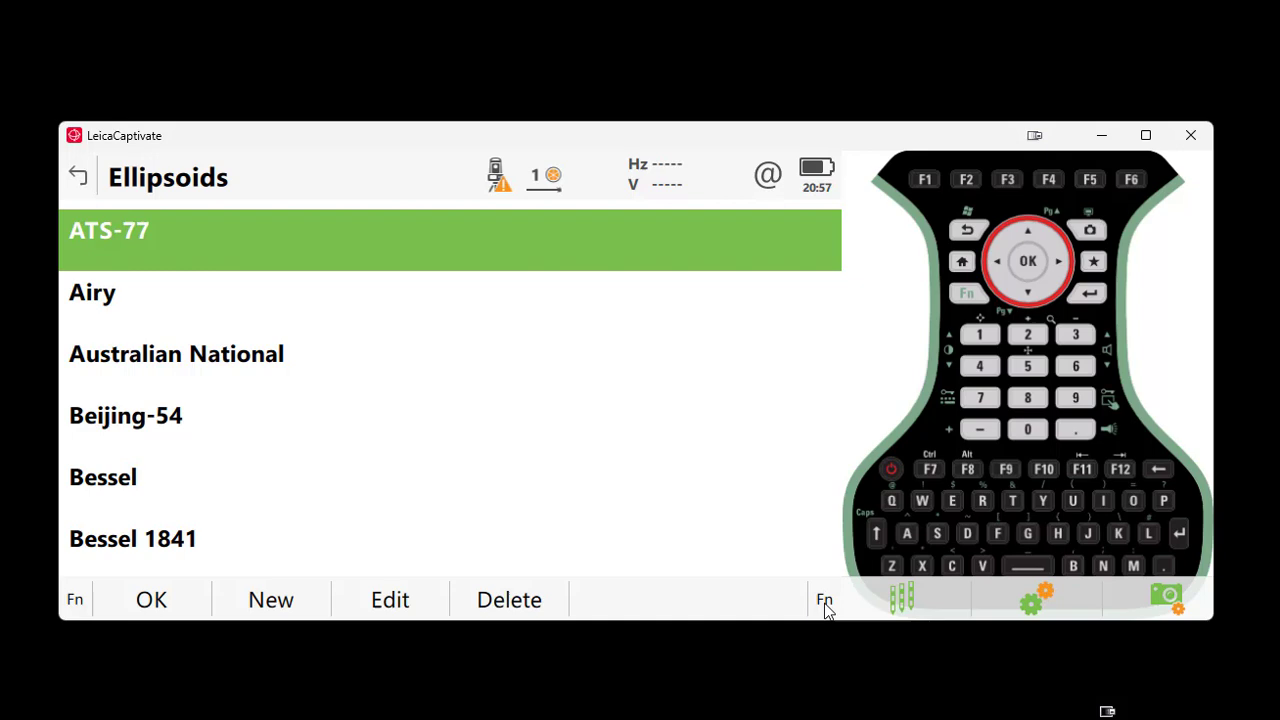
{"action": "left_click", "coordinate": [824, 600]}
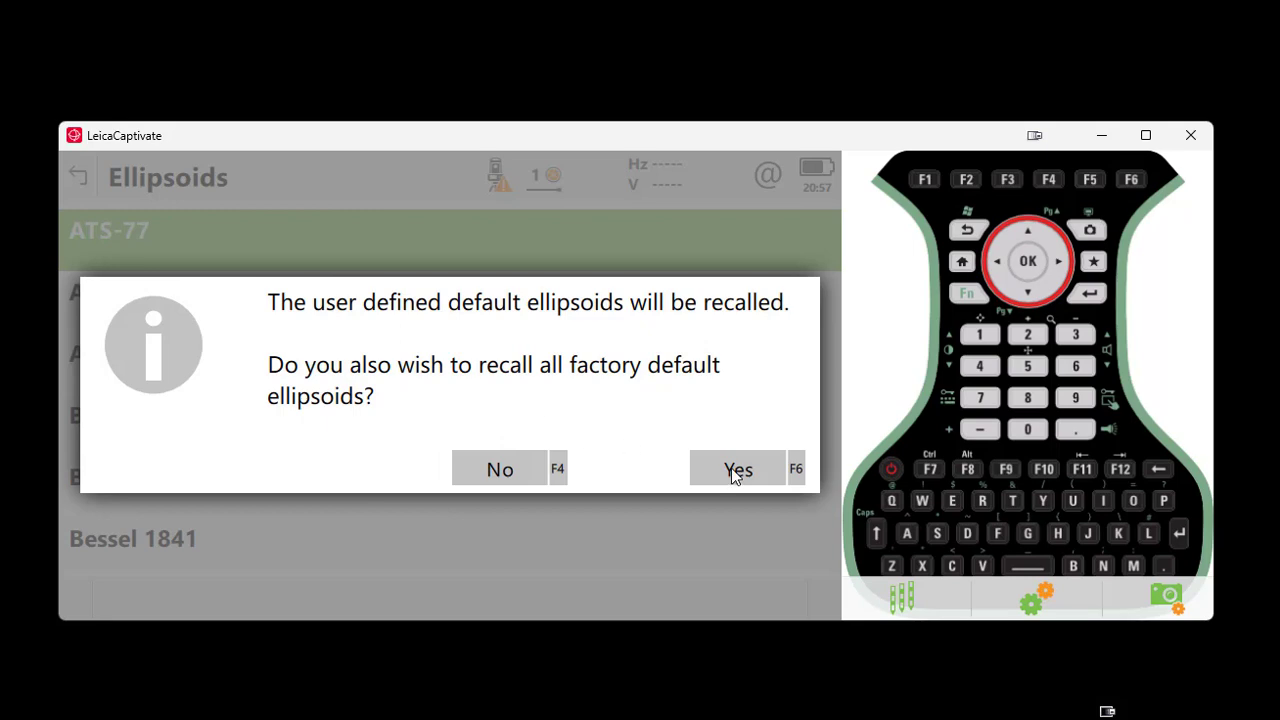
{"action": "mouse_move", "coordinate": [736, 474]}
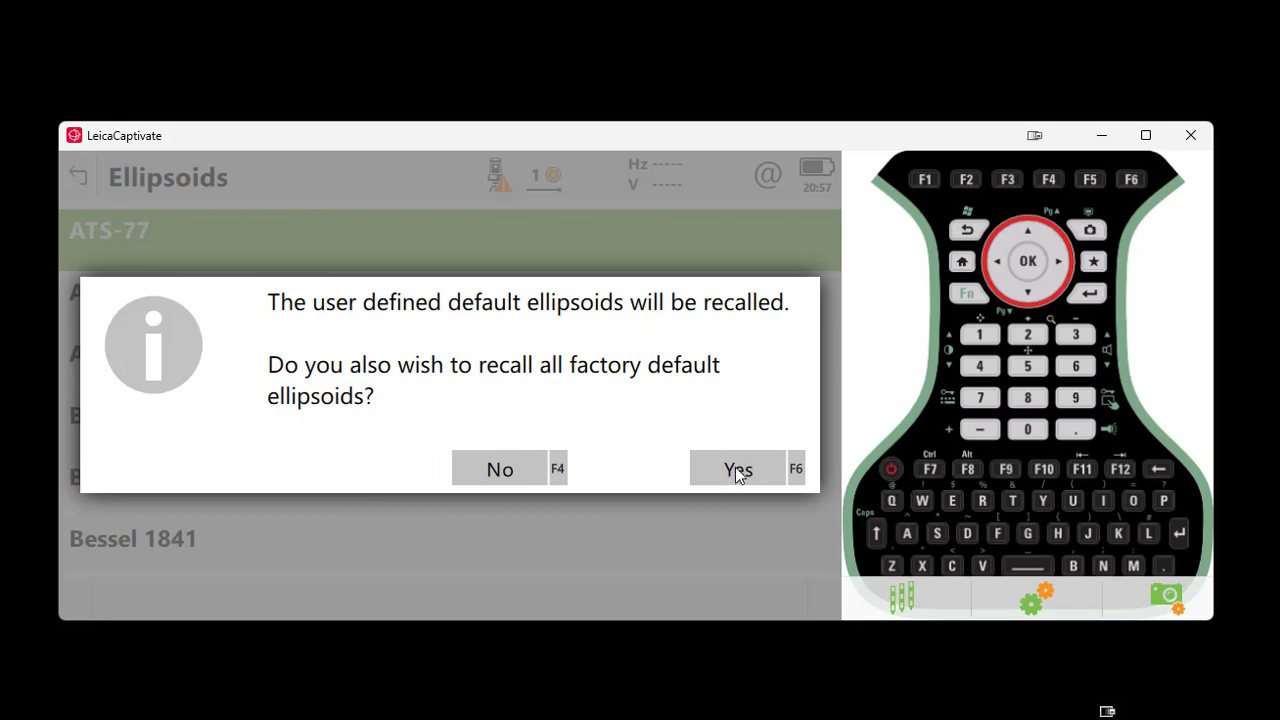
{"action": "left_click", "coordinate": [736, 468]}
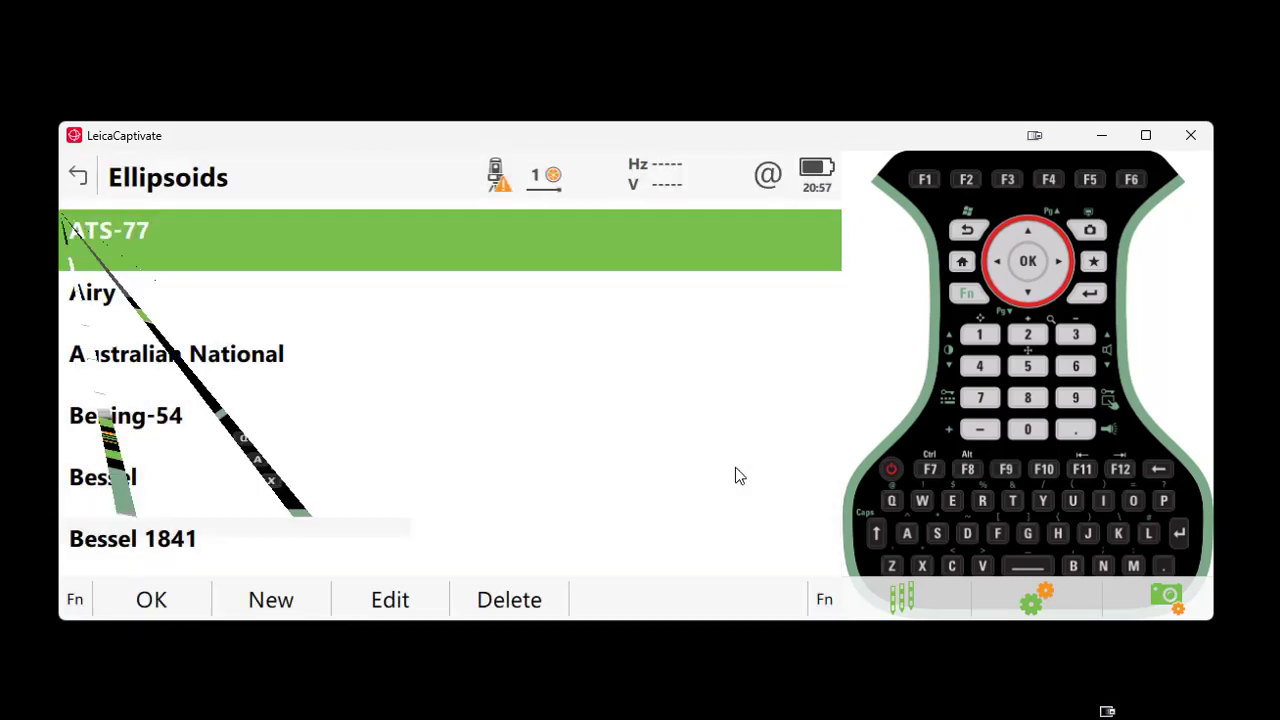
{"action": "mouse_move", "coordinate": [490, 450]}
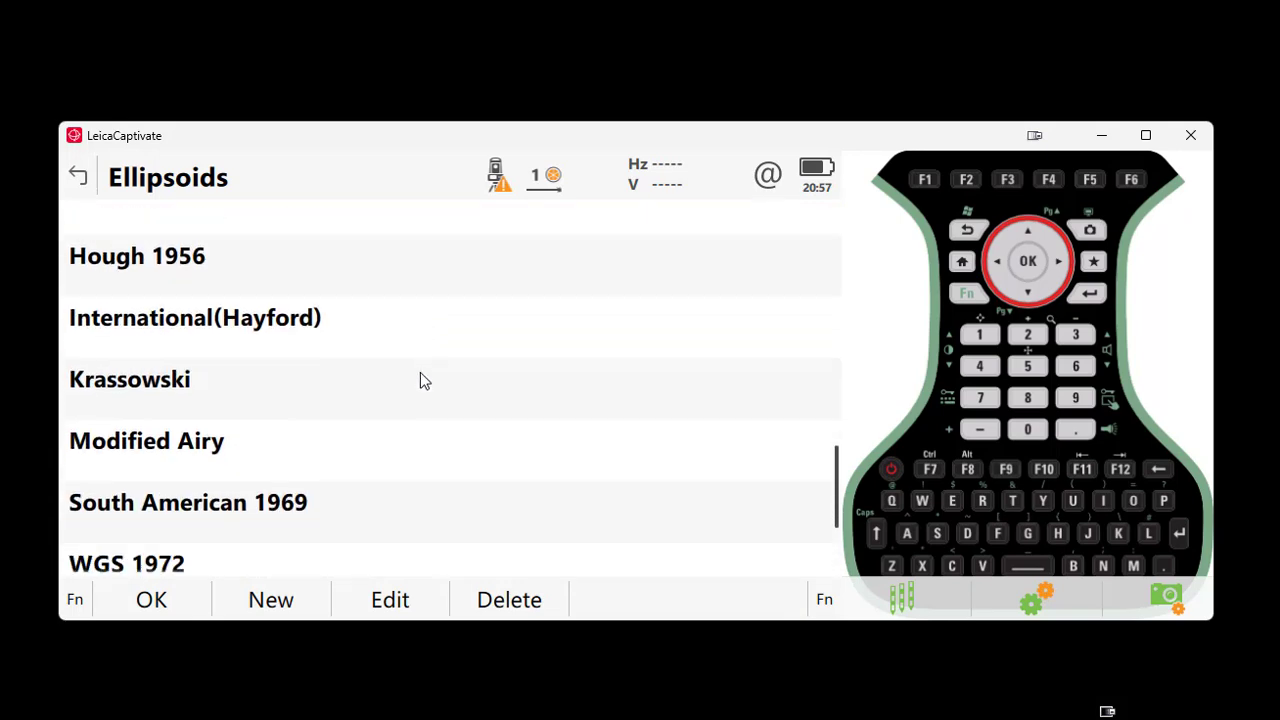
{"action": "scroll", "scroll_direction": "up", "scroll_amount": 3}
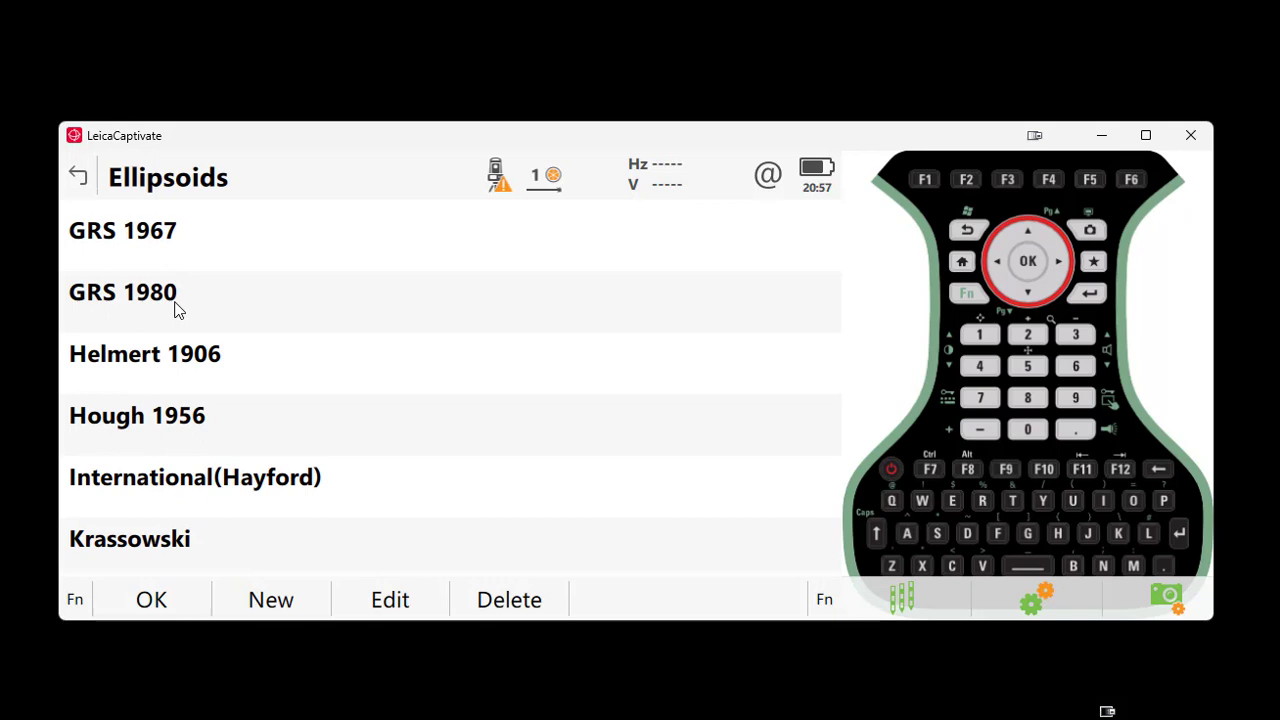
{"action": "left_click", "coordinate": [122, 292]}
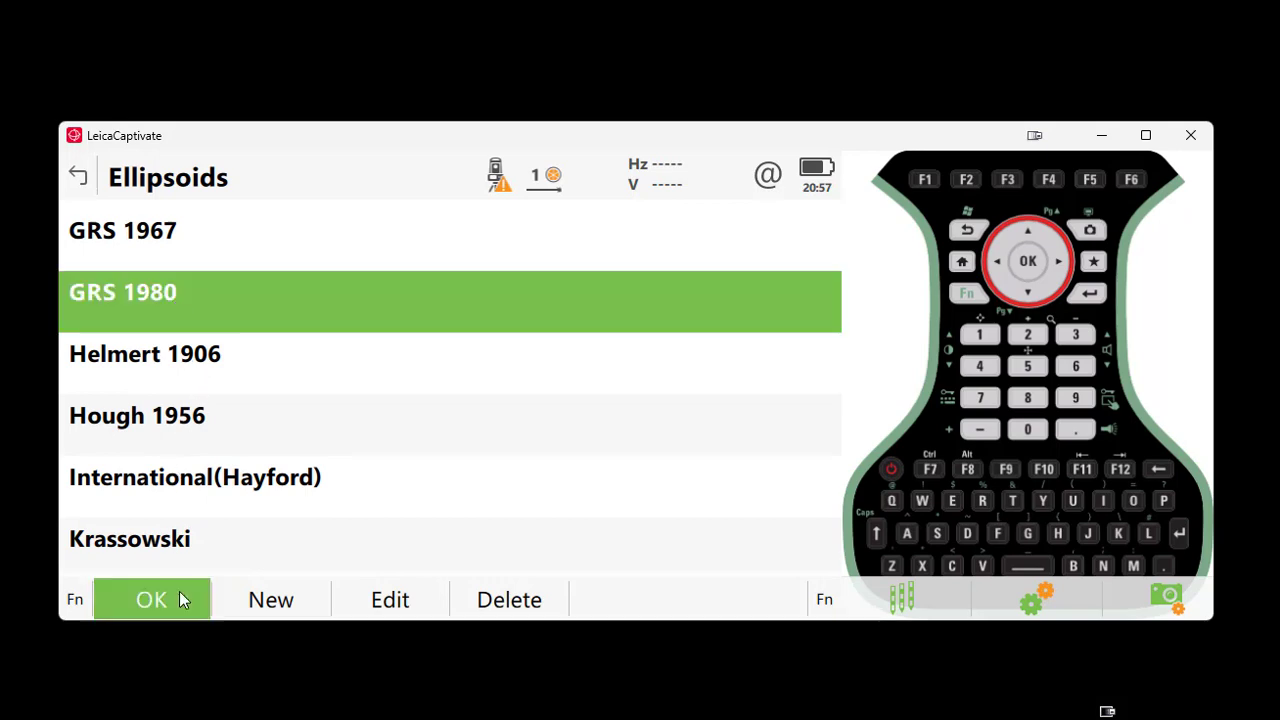
{"action": "left_click", "coordinate": [152, 600]}
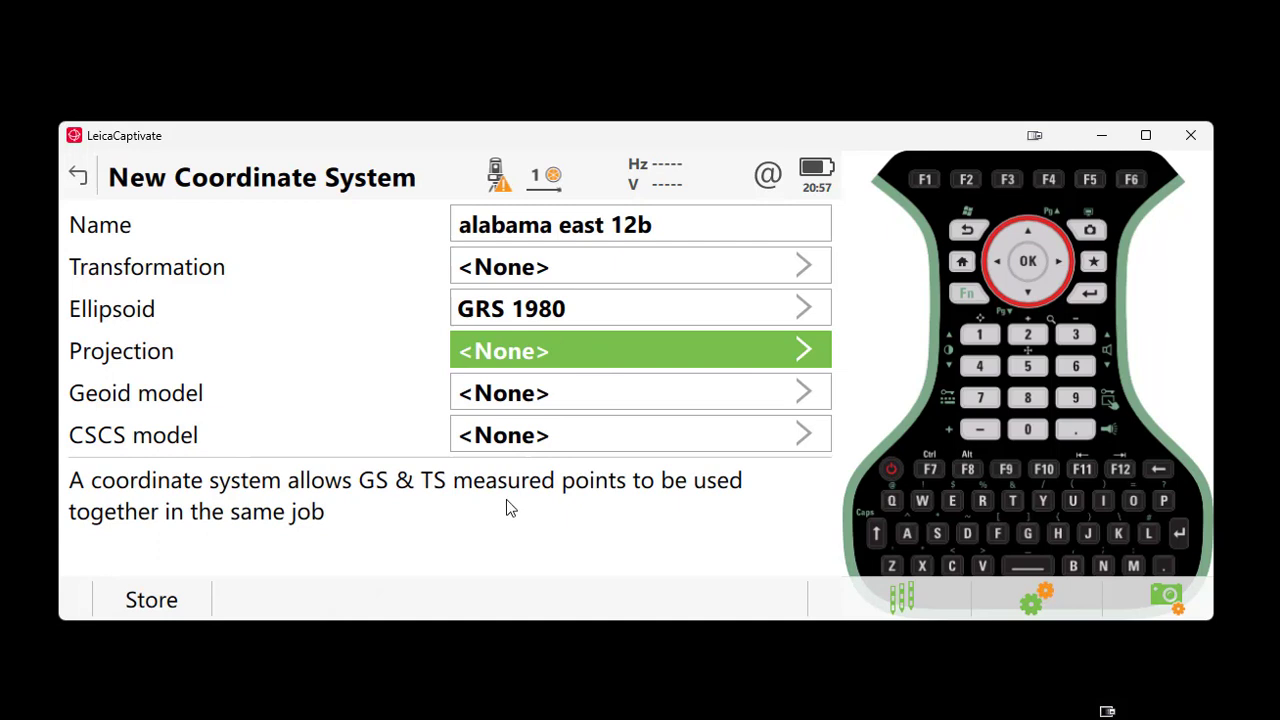
{"action": "mouse_move", "coordinate": [670, 292]}
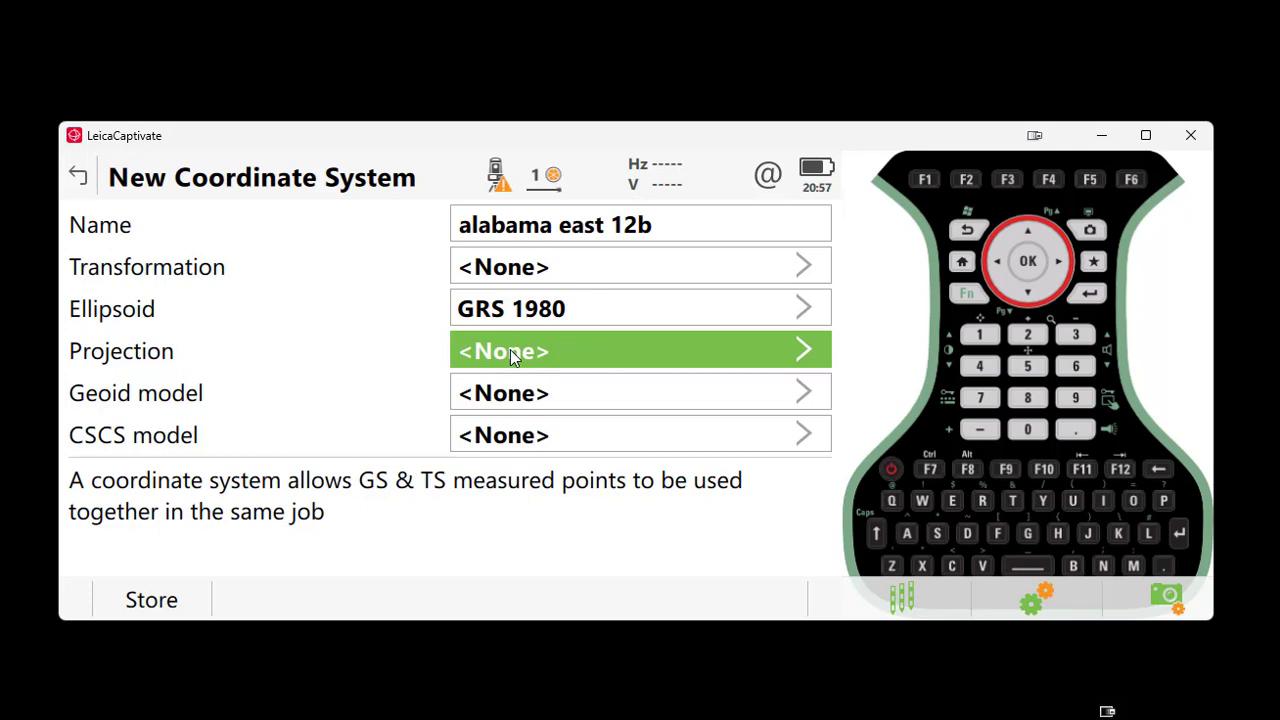
- Set the projection to Alabama East NAD83
{"action": "left_click", "coordinate": [640, 350]}
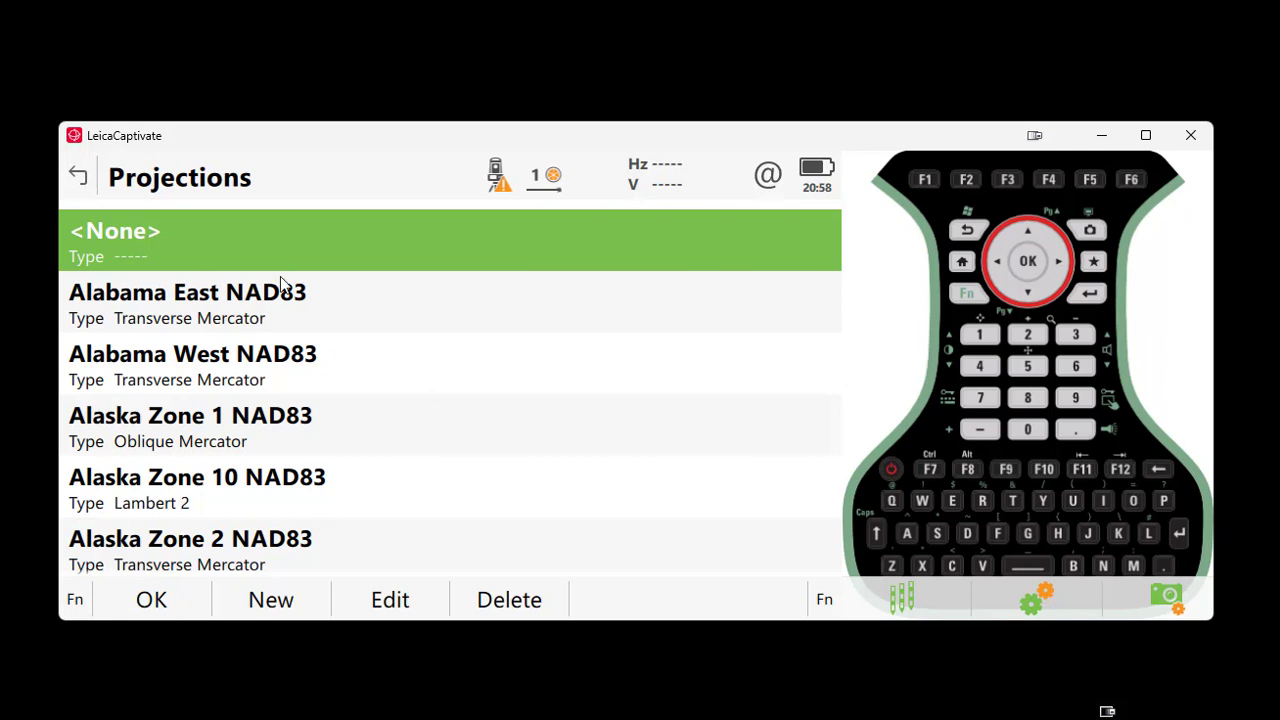
{"action": "mouse_move", "coordinate": [262, 410]}
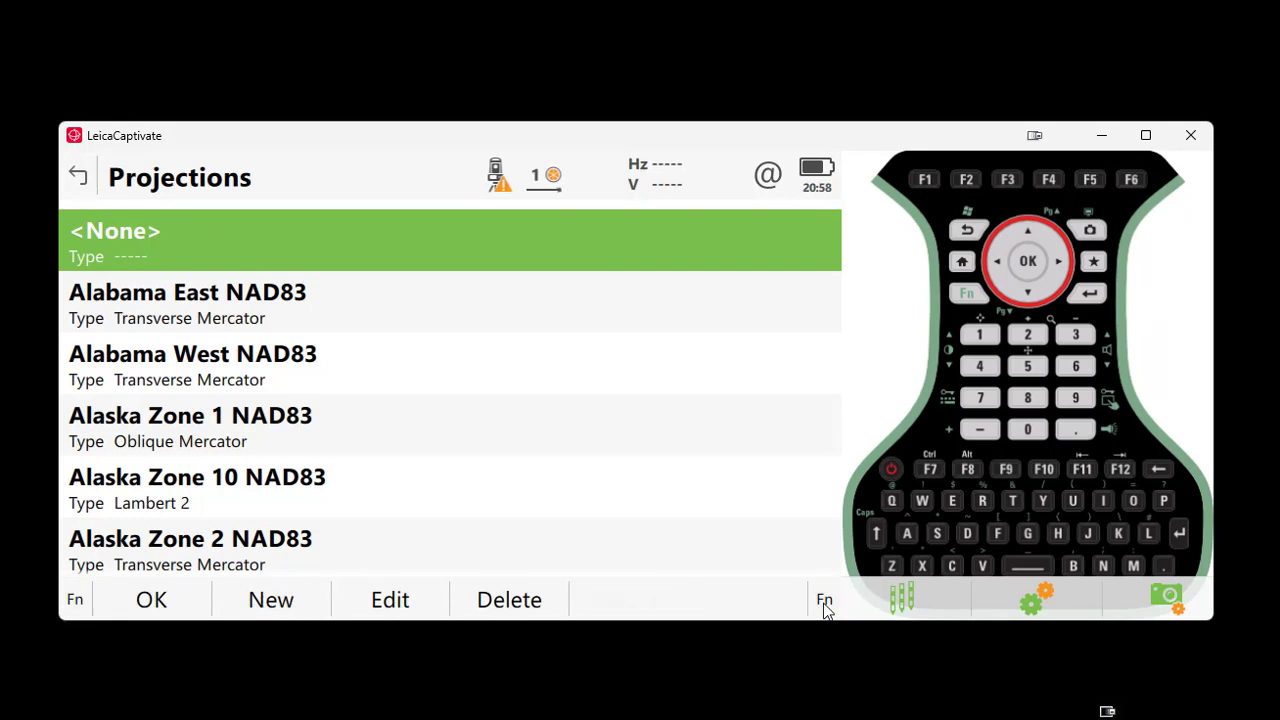
{"action": "mouse_move", "coordinate": [828, 604]}
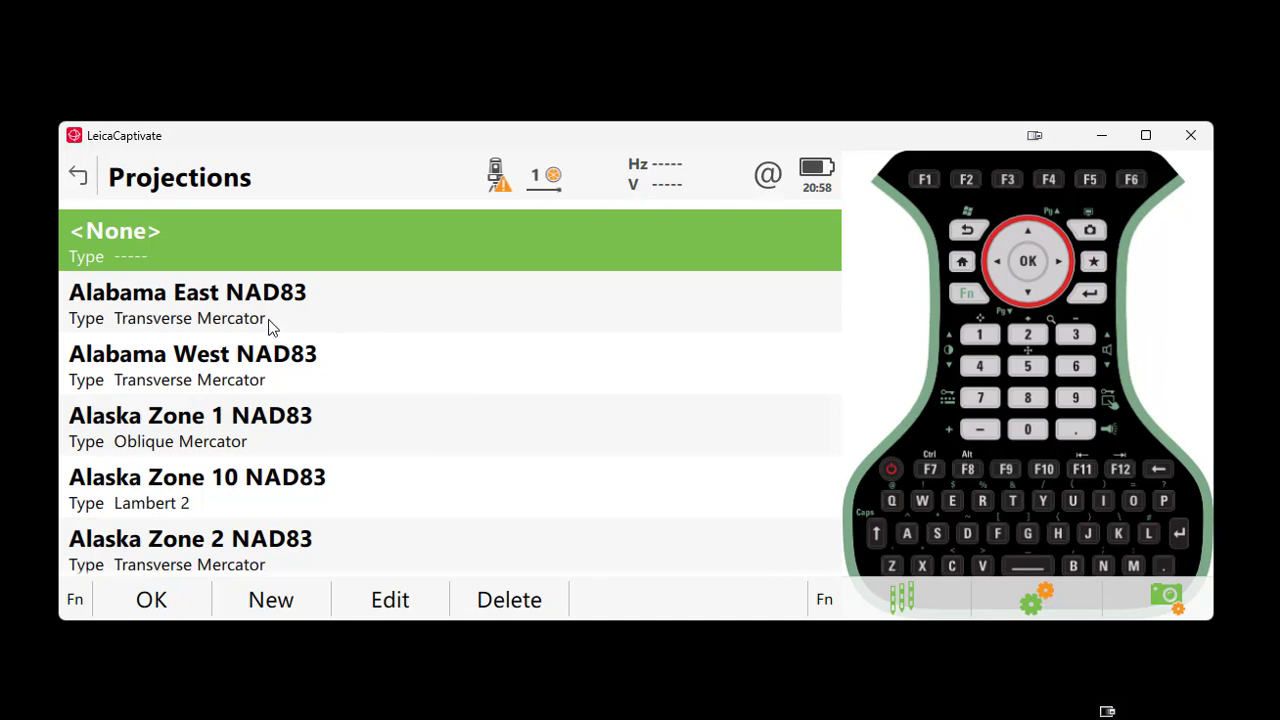
{"action": "left_click", "coordinate": [188, 300]}
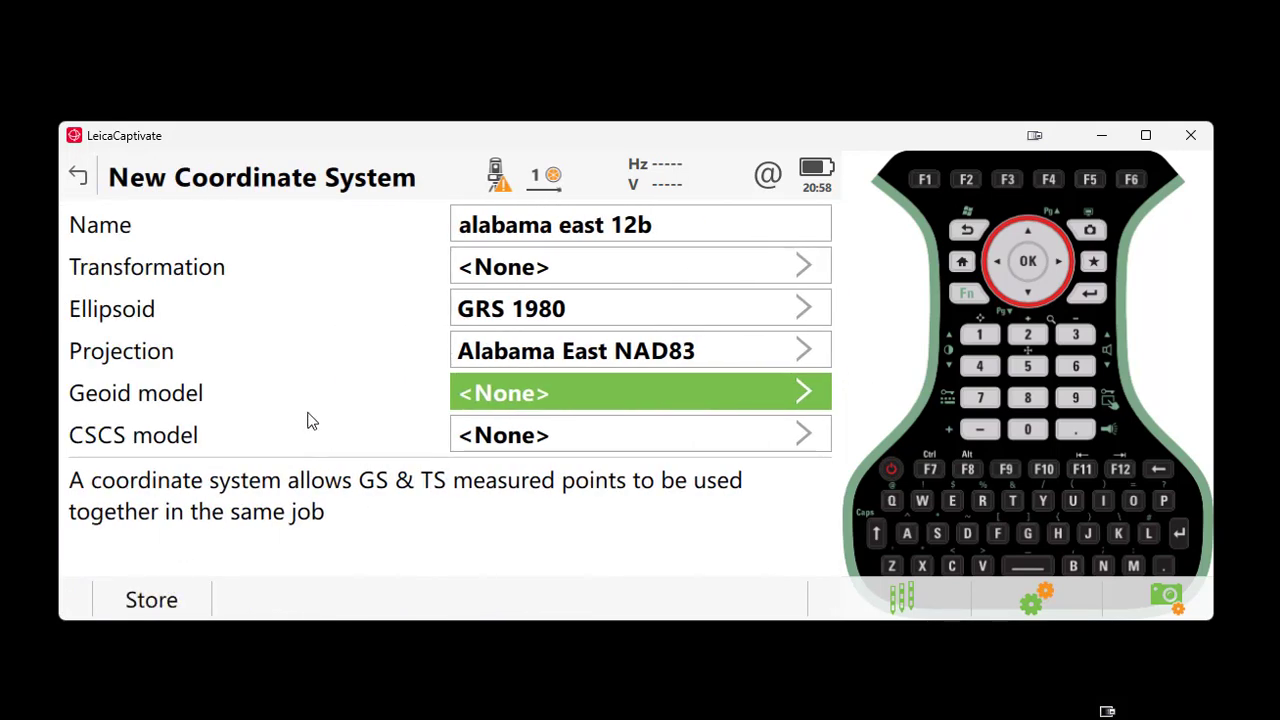
{"action": "mouse_move", "coordinate": [518, 400]}
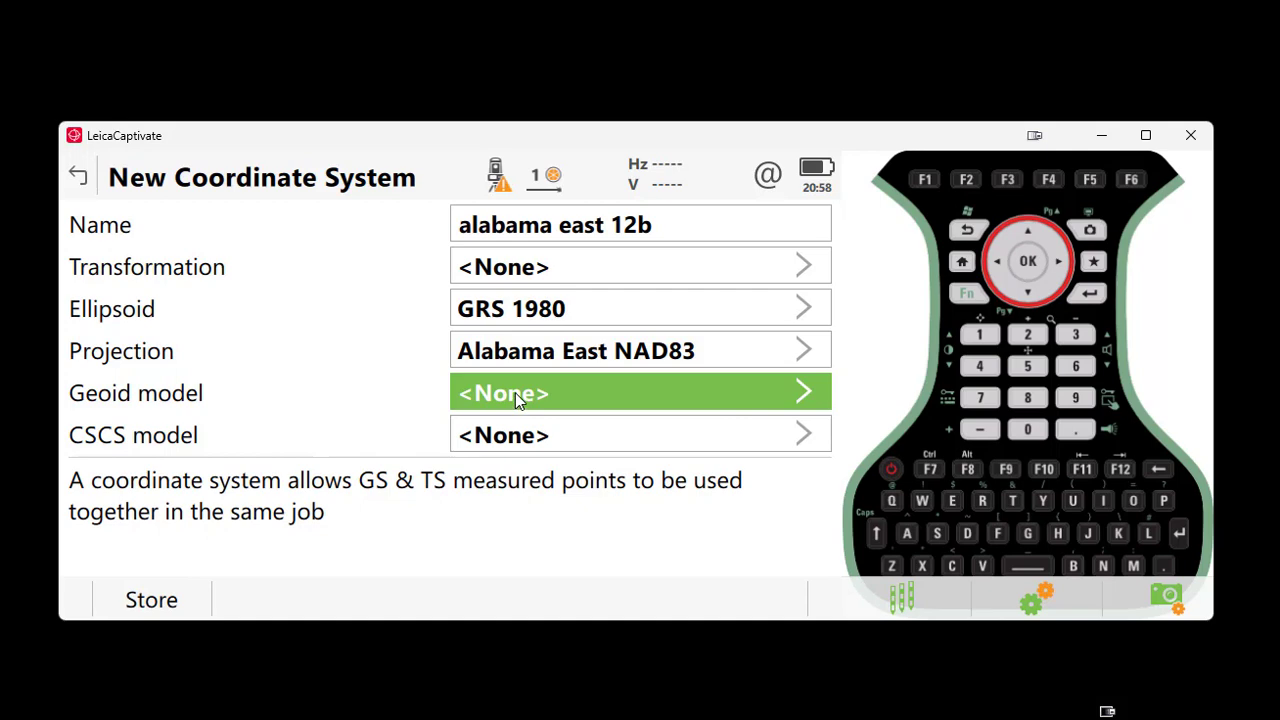
- Set the geoid model to ALGeoid12B GRS80
{"action": "left_click", "coordinate": [640, 392]}
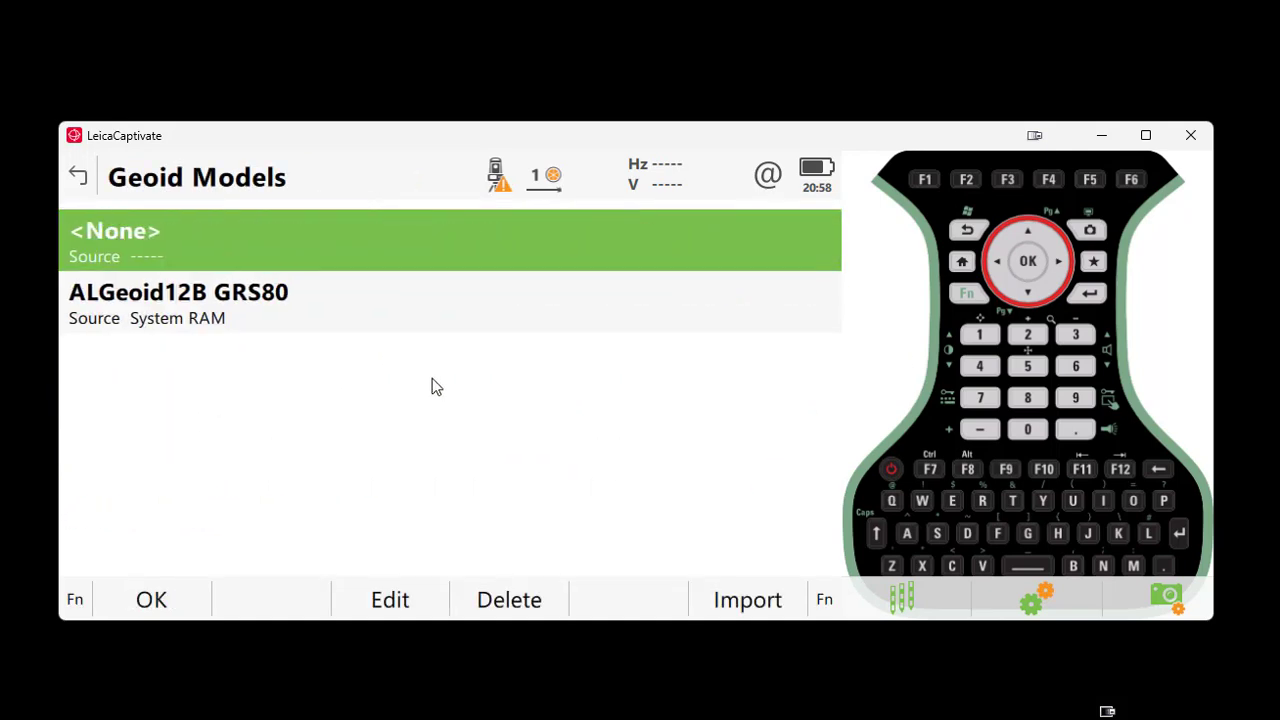
{"action": "mouse_move", "coordinate": [764, 612]}
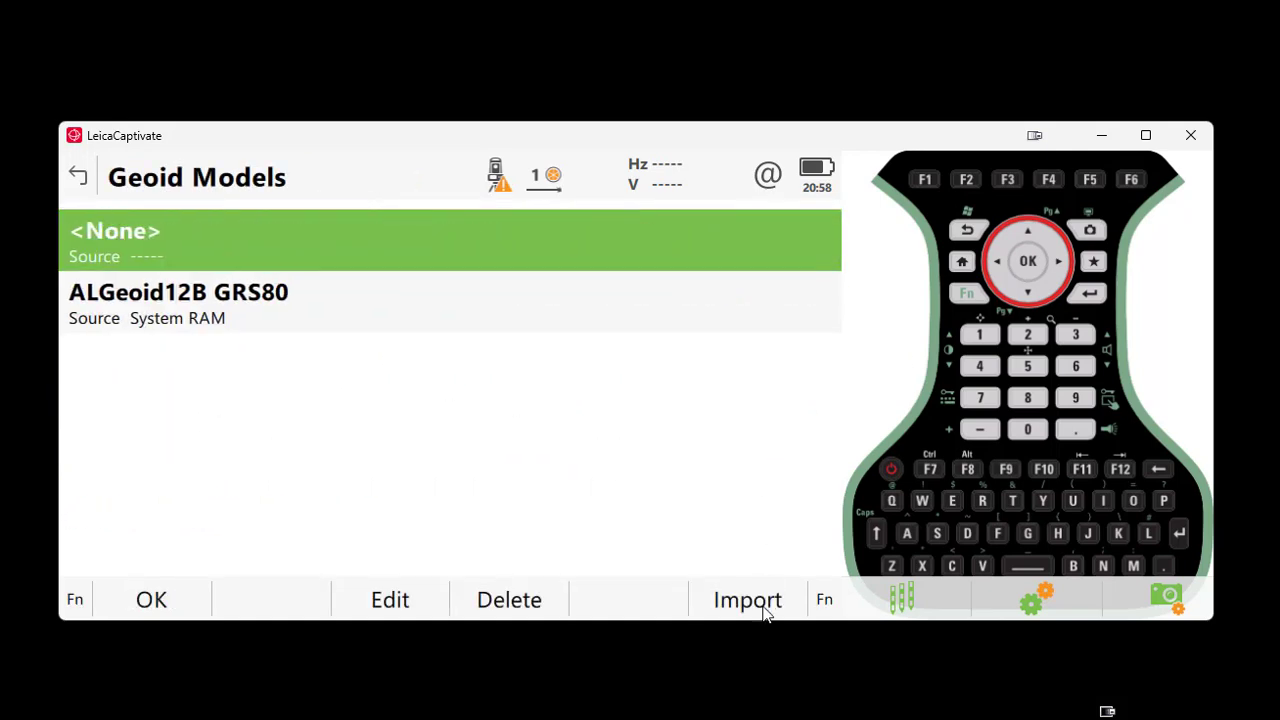
{"action": "mouse_move", "coordinate": [204, 252]}
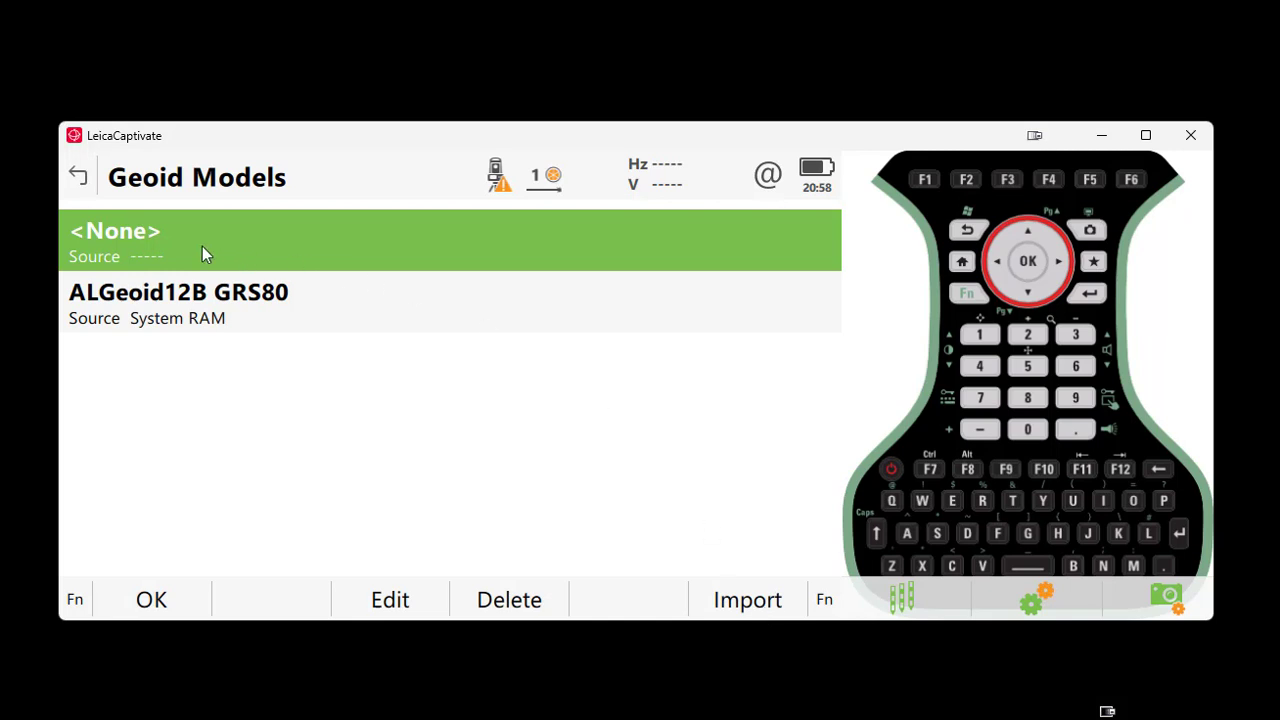
{"action": "mouse_move", "coordinate": [218, 300]}
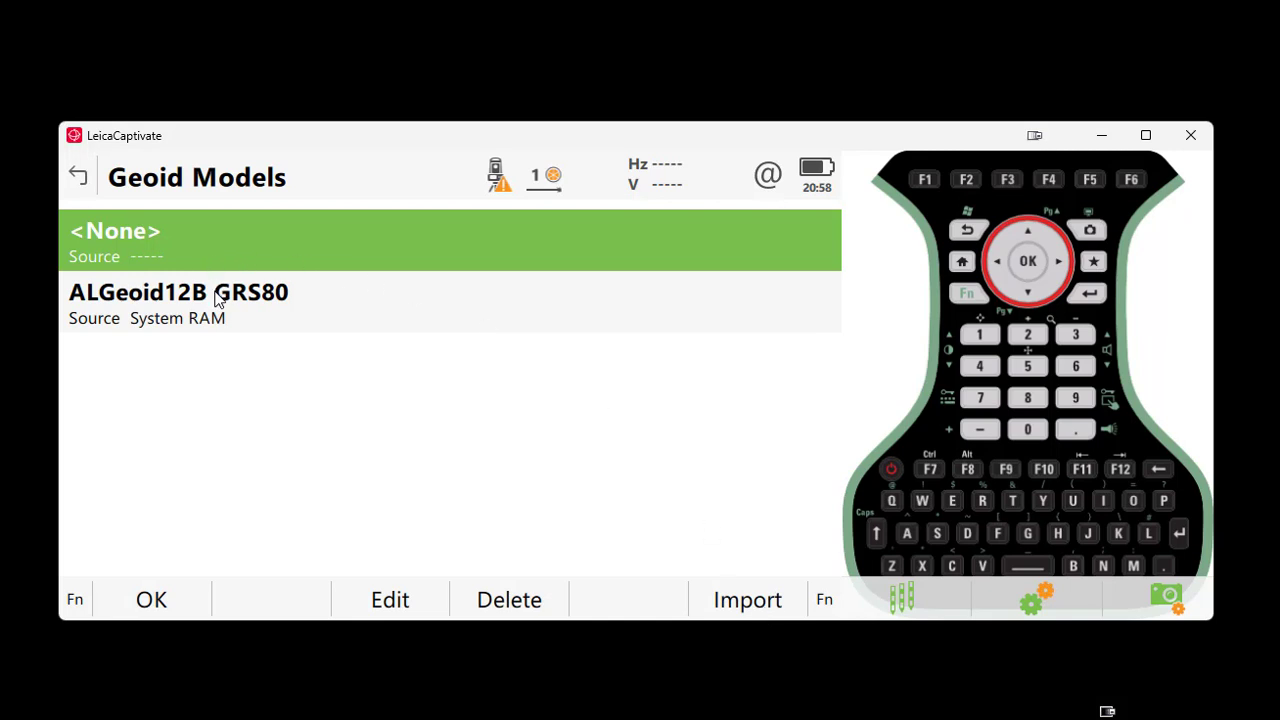
{"action": "left_click", "coordinate": [200, 300]}
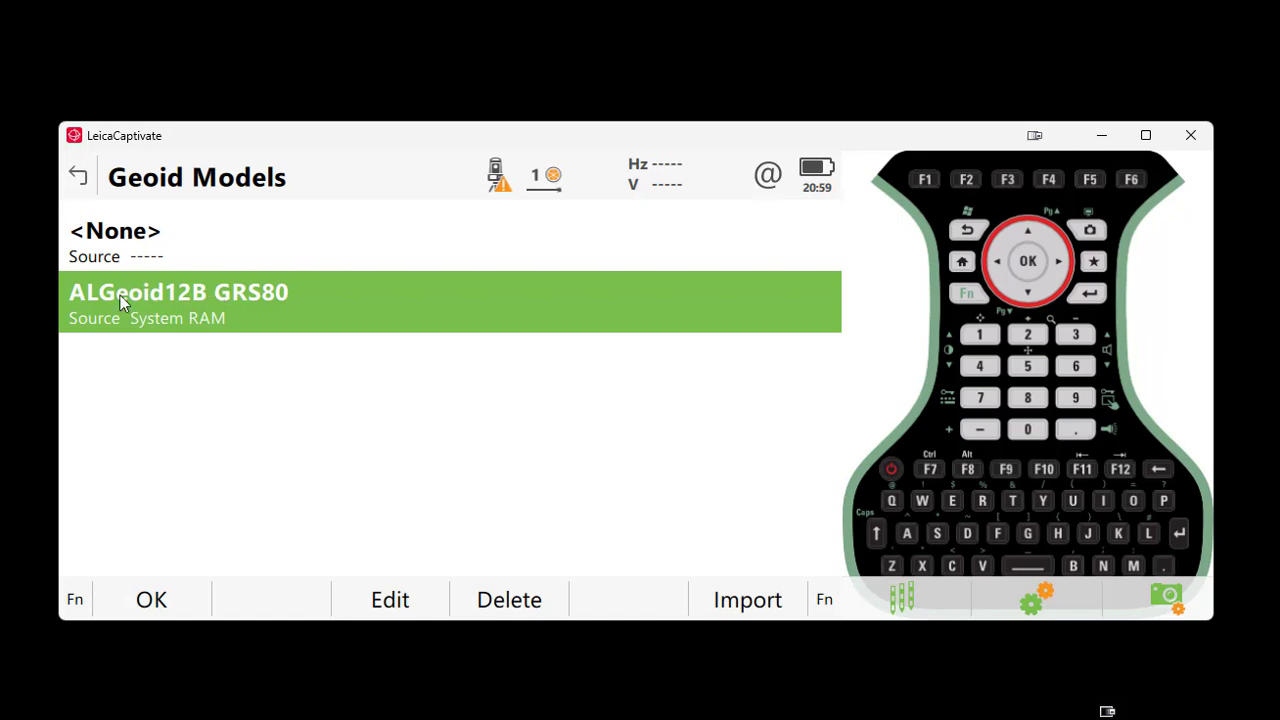
{"action": "mouse_move", "coordinate": [196, 312]}
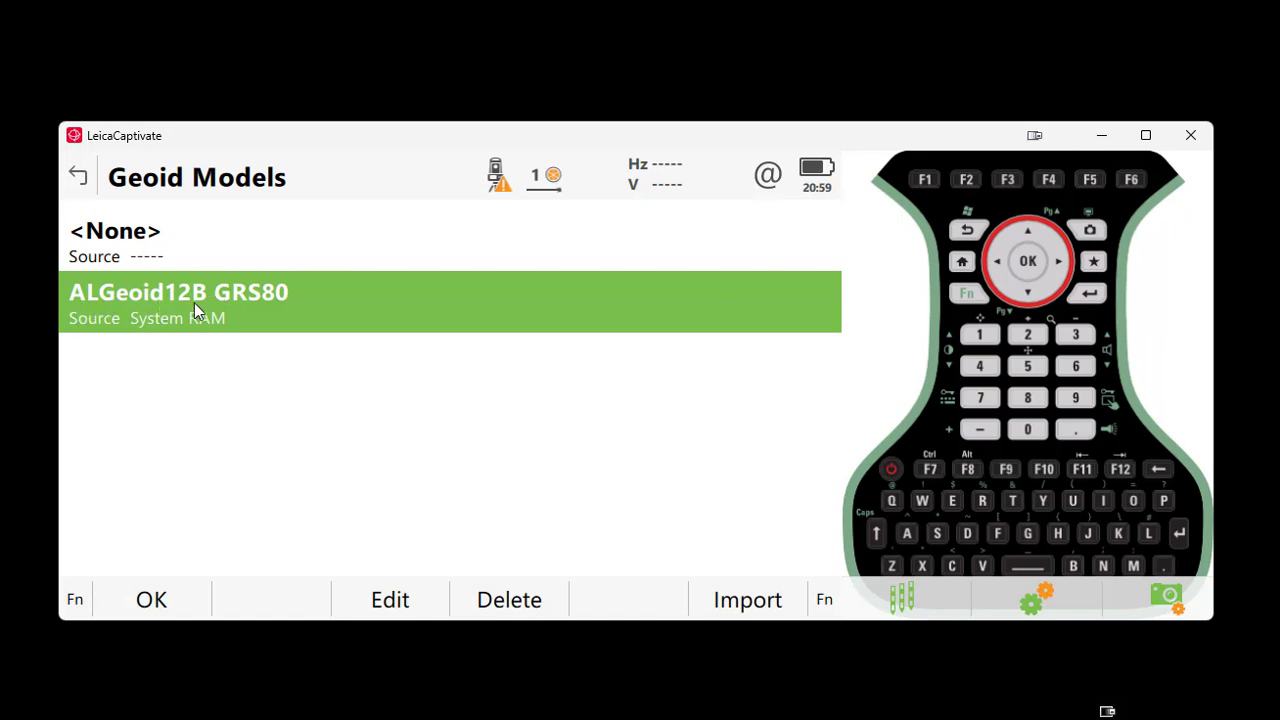
{"action": "mouse_move", "coordinate": [152, 600]}
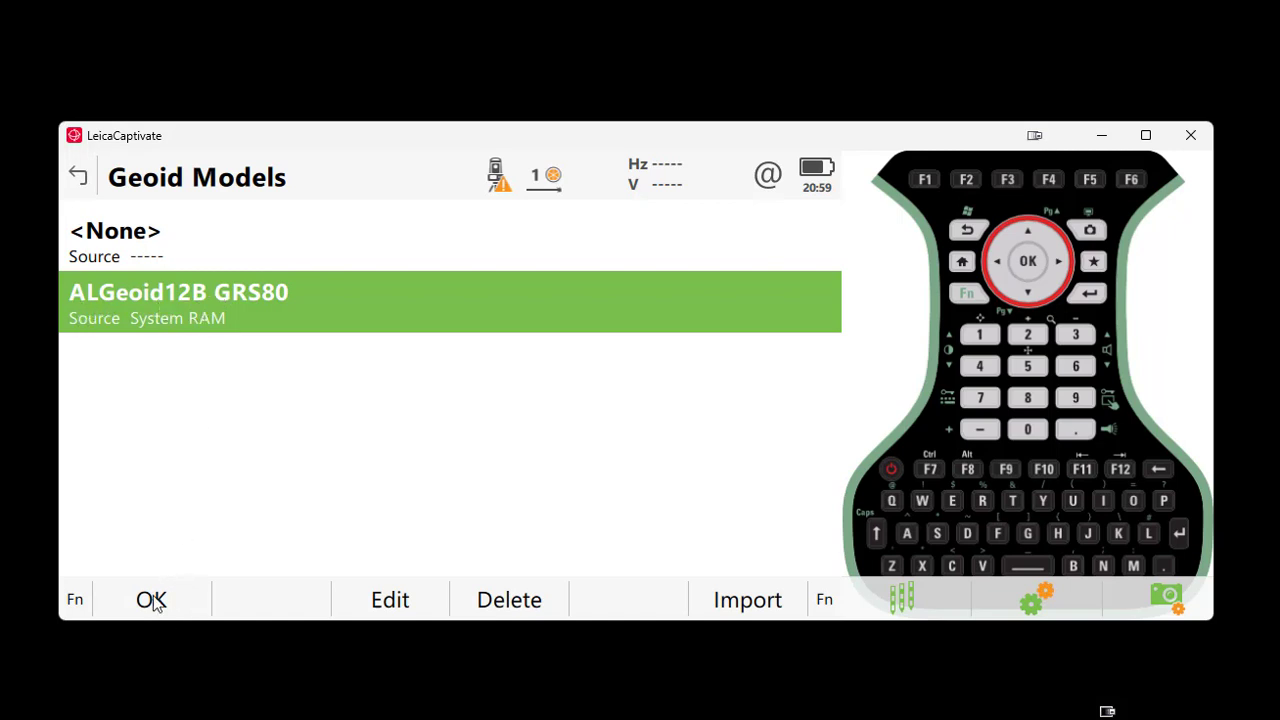
{"action": "left_click", "coordinate": [152, 600]}
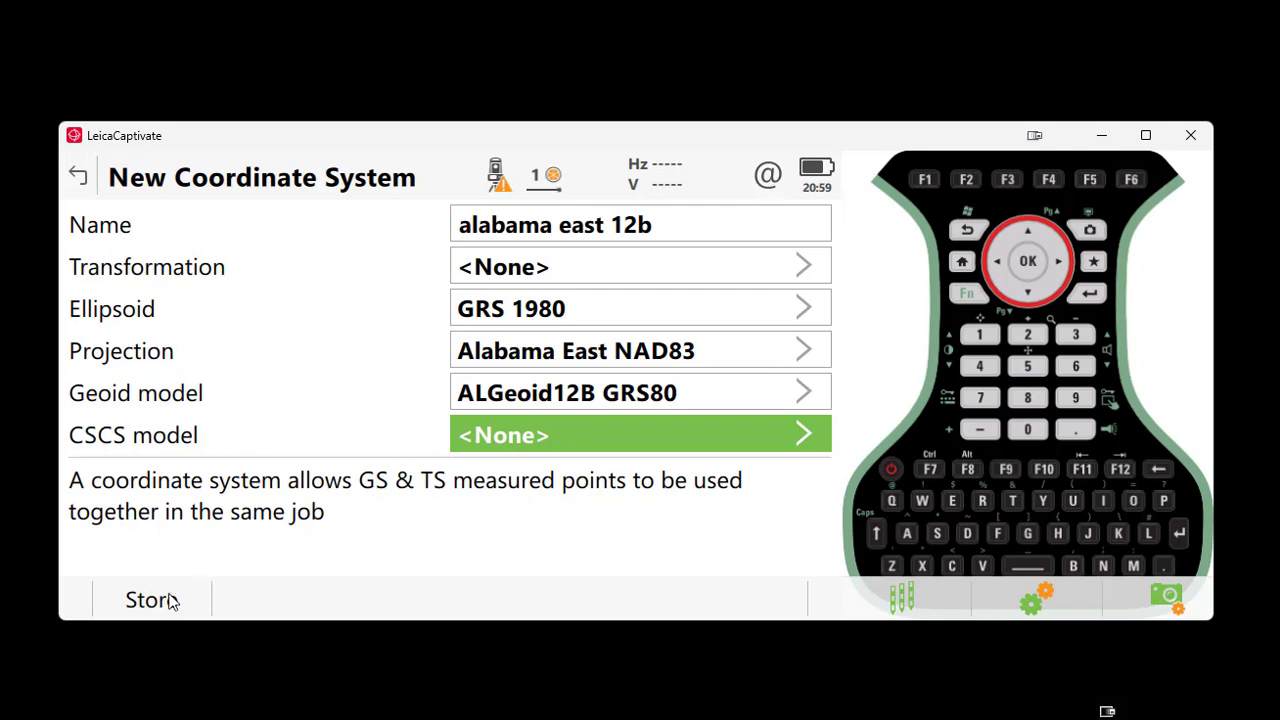
- Store 'alabama east 12b' into the Coordinate Systems list as a Classic 3D system
{"action": "left_click", "coordinate": [148, 600]}
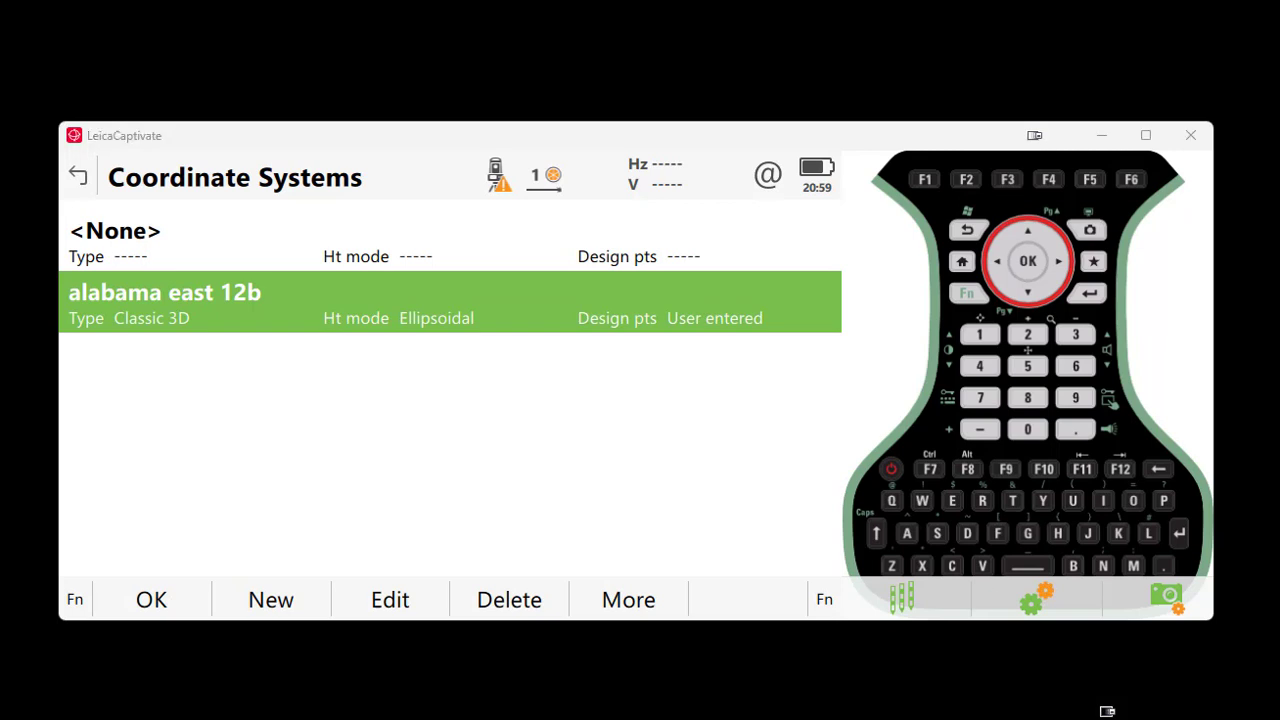
{"action": "mouse_move", "coordinate": [258, 622]}
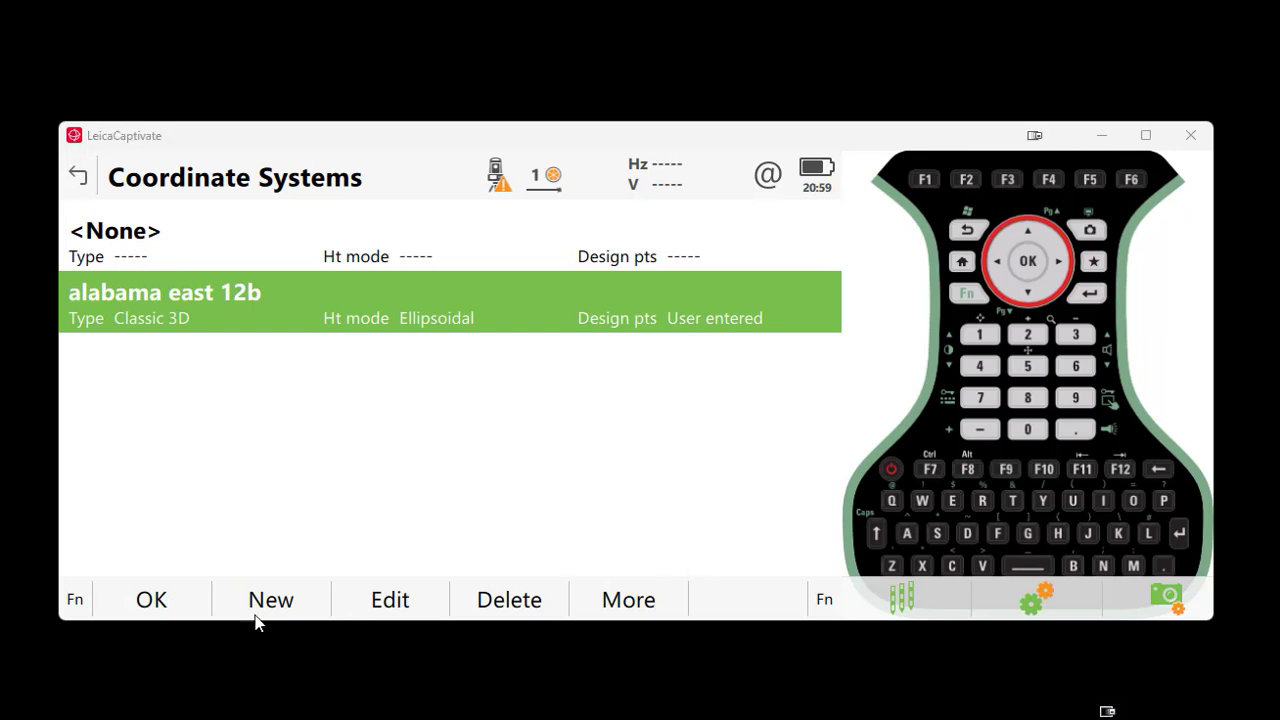